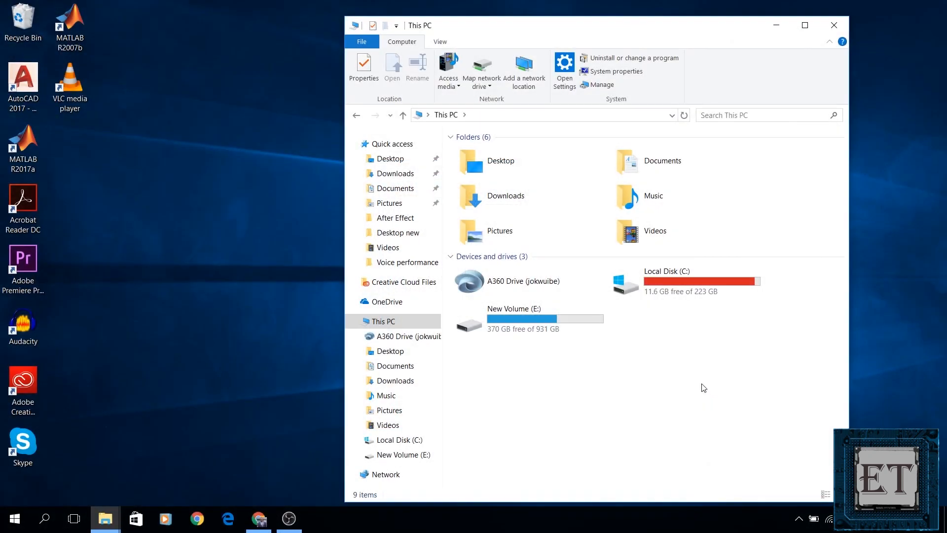
{"action": "mouse_move", "coordinate": [675, 342]}
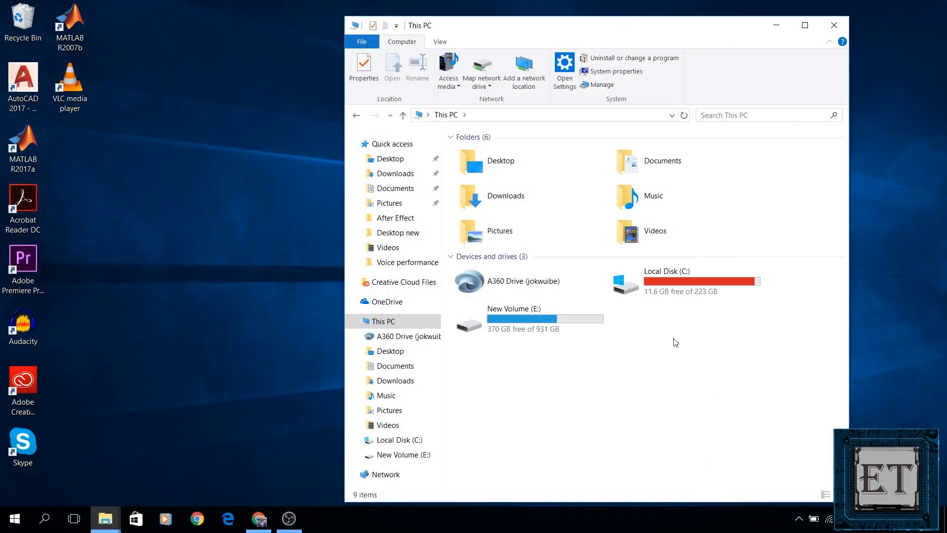
{"action": "mouse_move", "coordinate": [651, 311]}
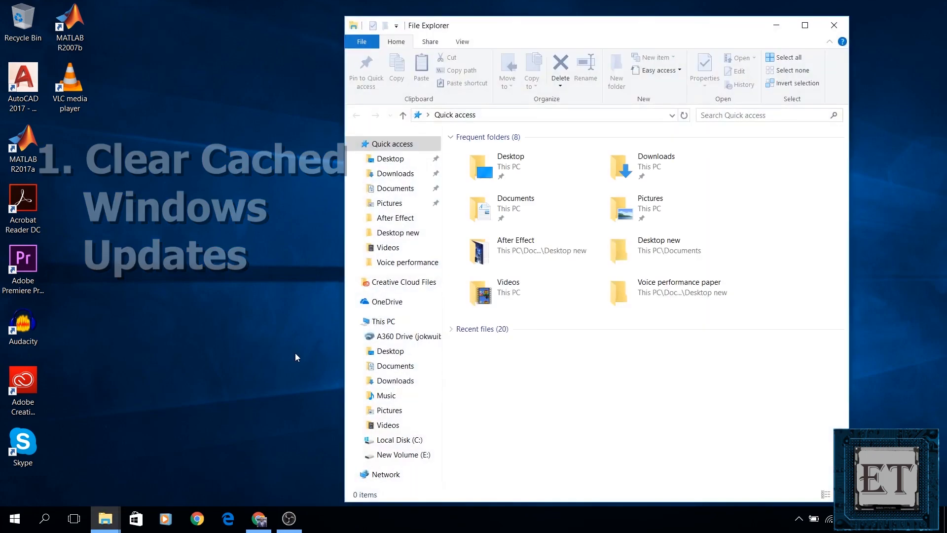
Step: Navigate from This PC through Local Disk (C:) and Windows into the SoftwareDistribution folder
{"action": "left_click", "coordinate": [382, 321]}
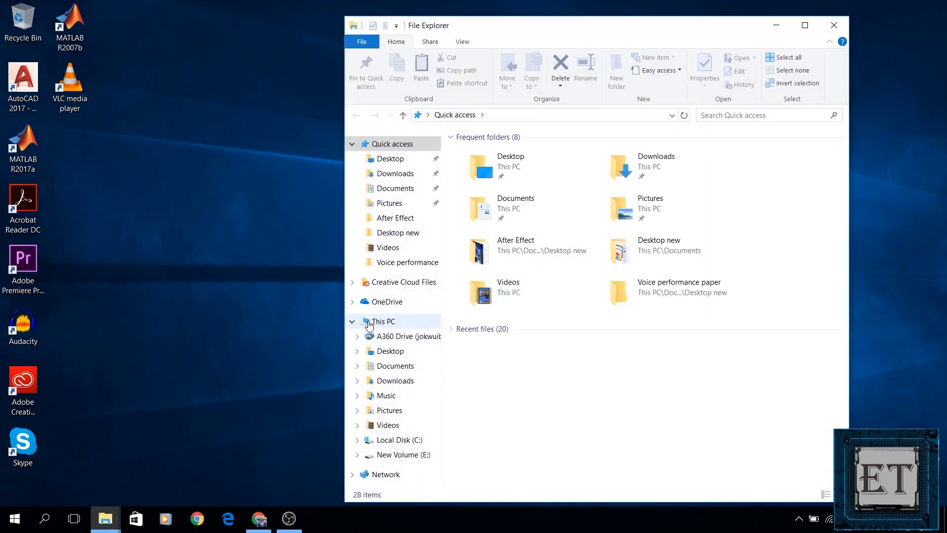
{"action": "left_click", "coordinate": [383, 321]}
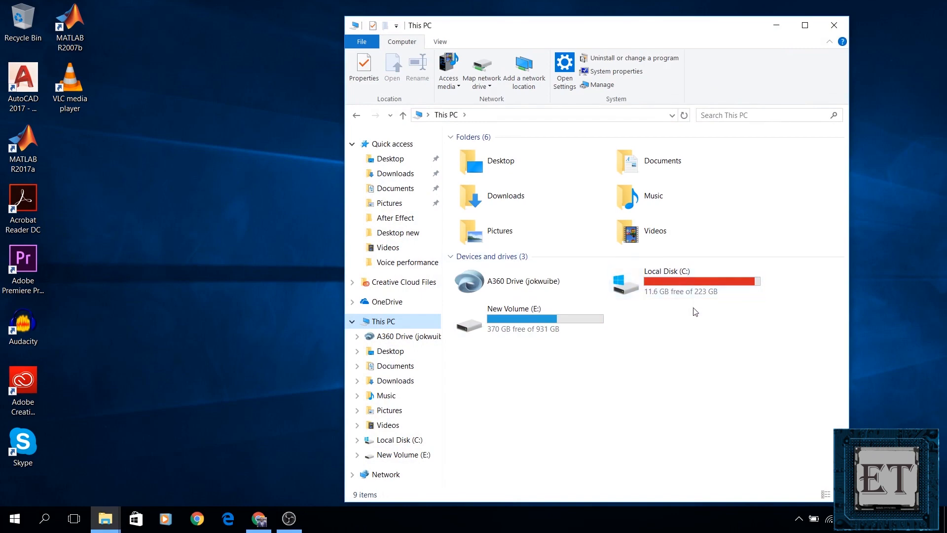
{"action": "double_click", "coordinate": [666, 271]}
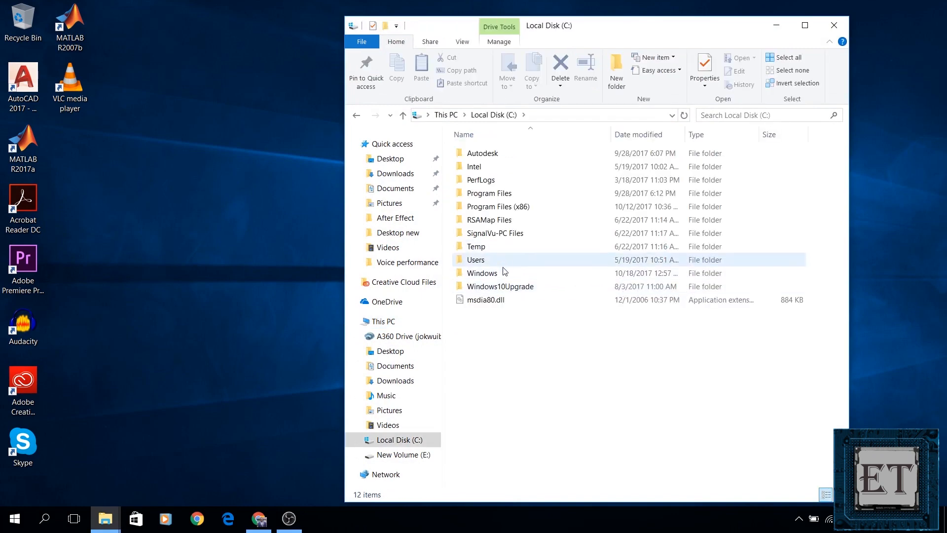
{"action": "double_click", "coordinate": [481, 272]}
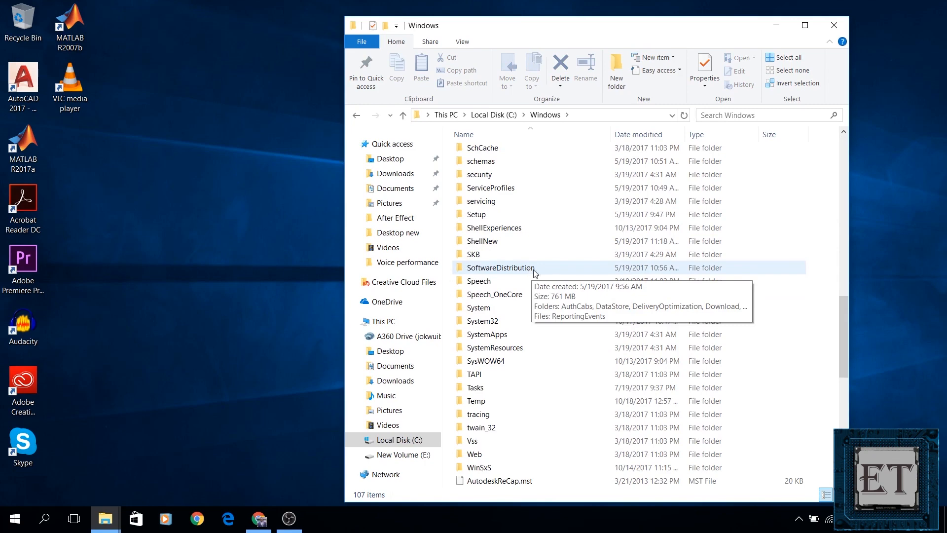
{"action": "mouse_move", "coordinate": [541, 270]}
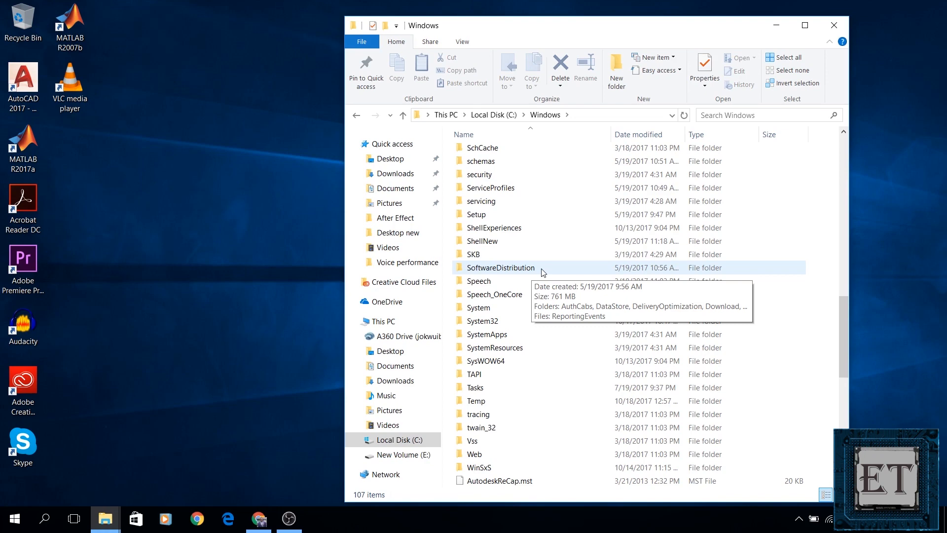
{"action": "double_click", "coordinate": [501, 268]}
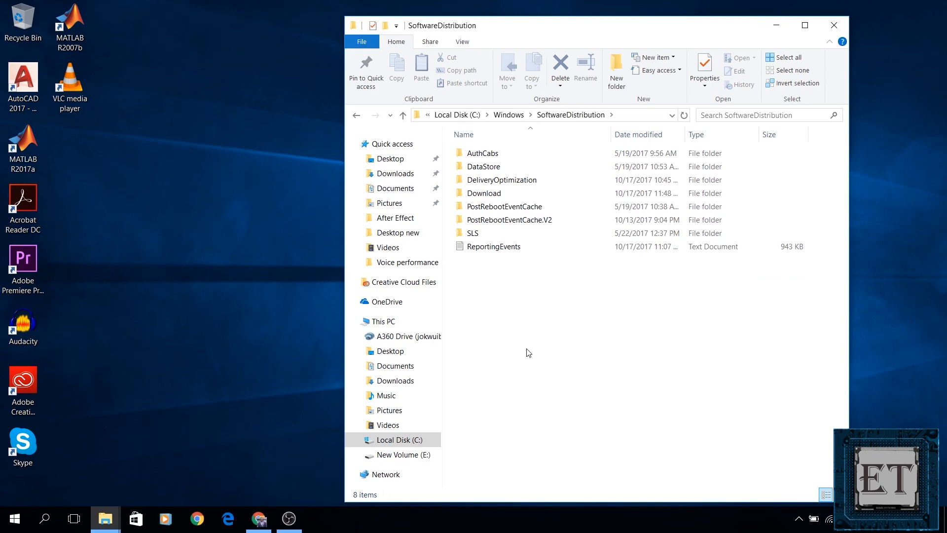
Step: Select all eight SoftwareDistribution items and move them to the Recycle Bin
{"action": "key", "text": "ctrl+a"}
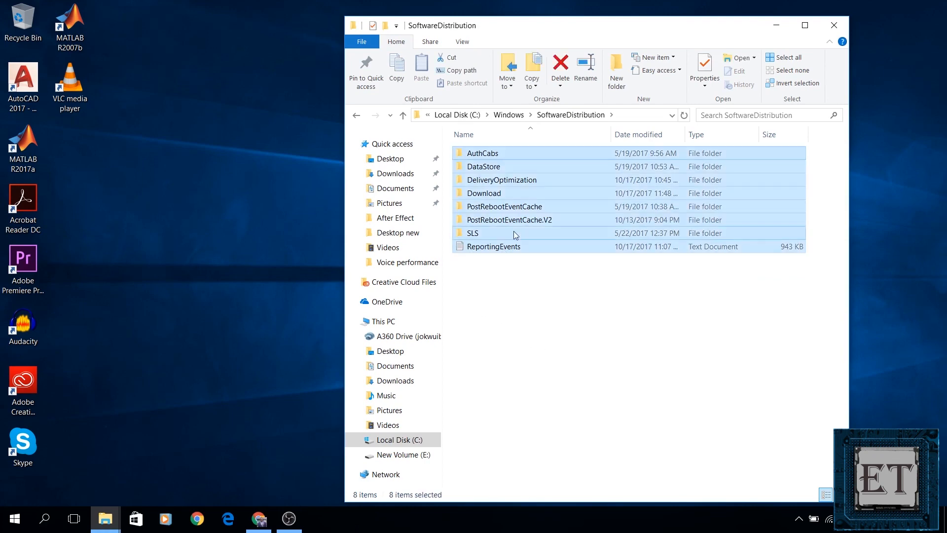
{"action": "left_click", "coordinate": [560, 67]}
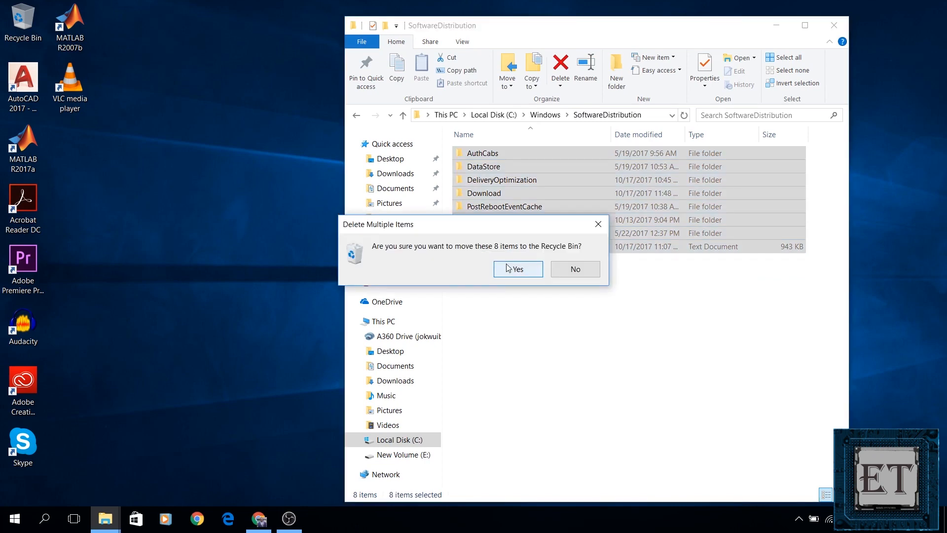
{"action": "left_click", "coordinate": [517, 269]}
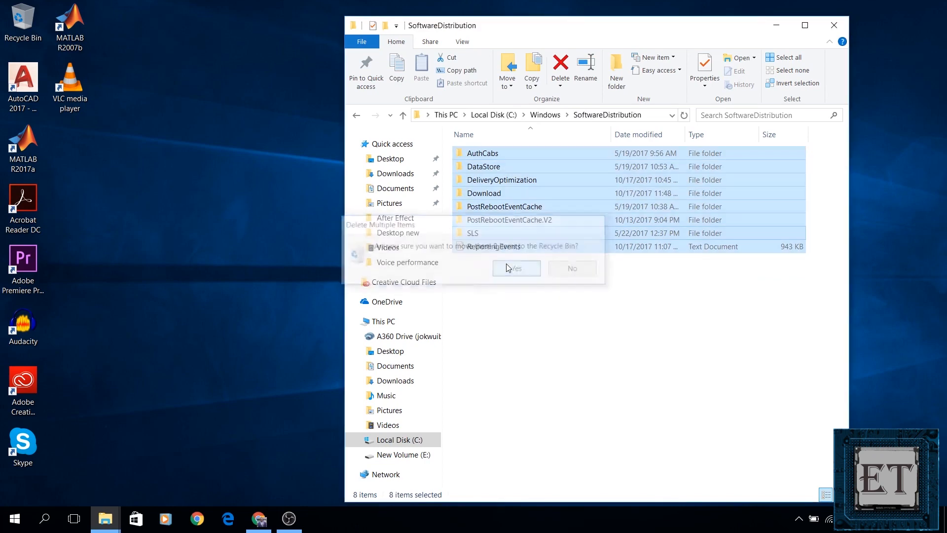
{"action": "left_click", "coordinate": [516, 269]}
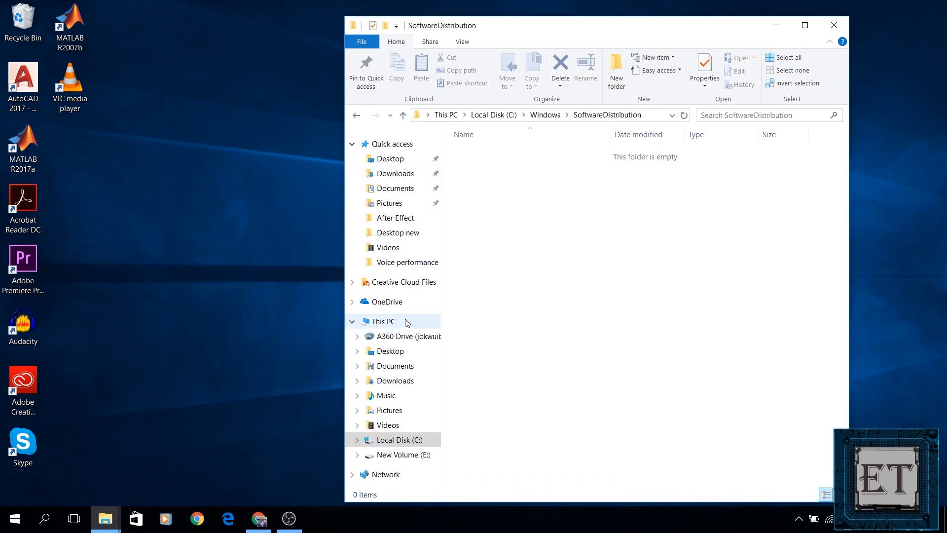
Step: Empty the Recycle Bin's eight items, then refresh This PC to show 6.84 GB free
{"action": "left_click", "coordinate": [383, 321]}
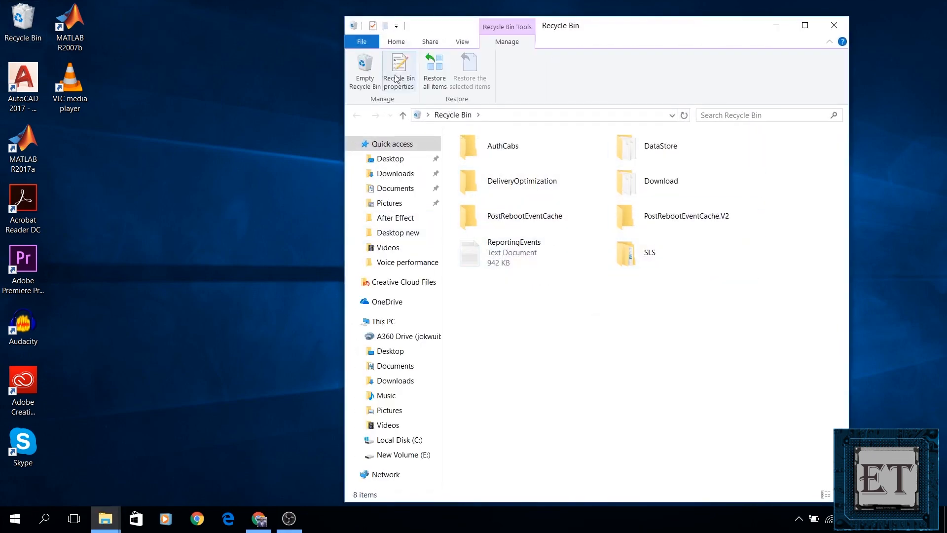
{"action": "left_click", "coordinate": [364, 69]}
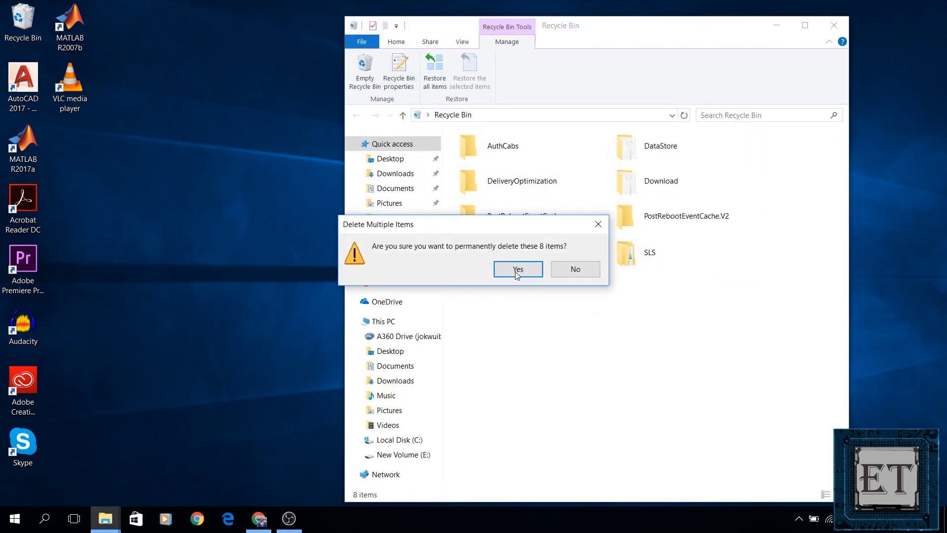
{"action": "left_click", "coordinate": [517, 269]}
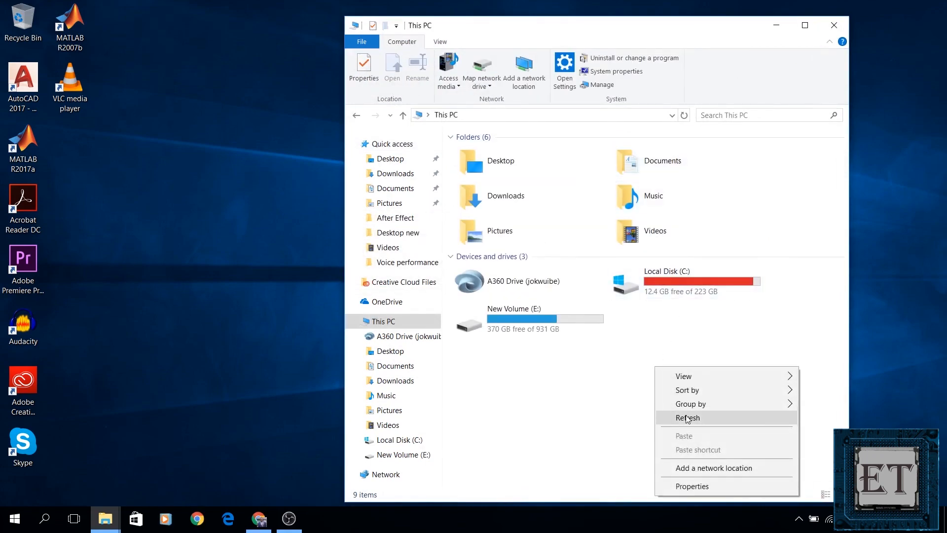
{"action": "left_click", "coordinate": [687, 417]}
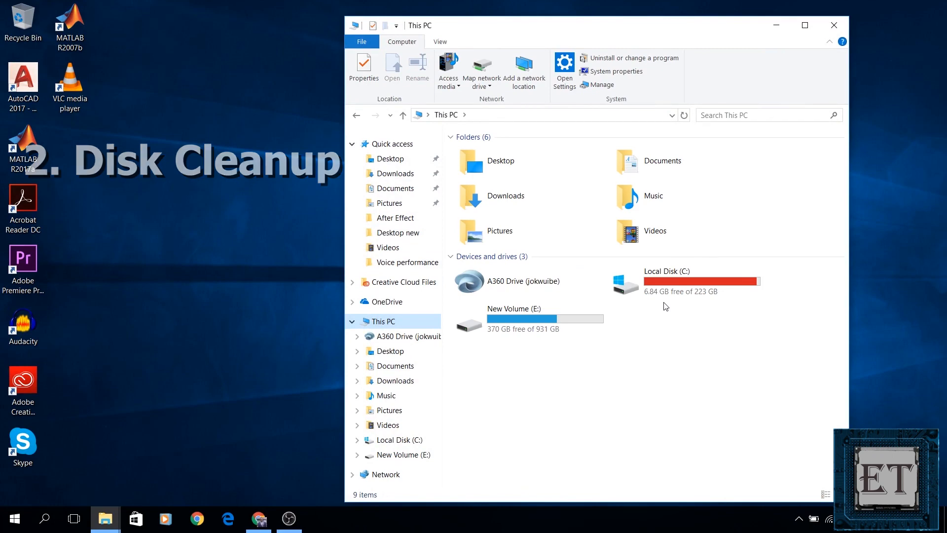
{"action": "mouse_move", "coordinate": [675, 296]}
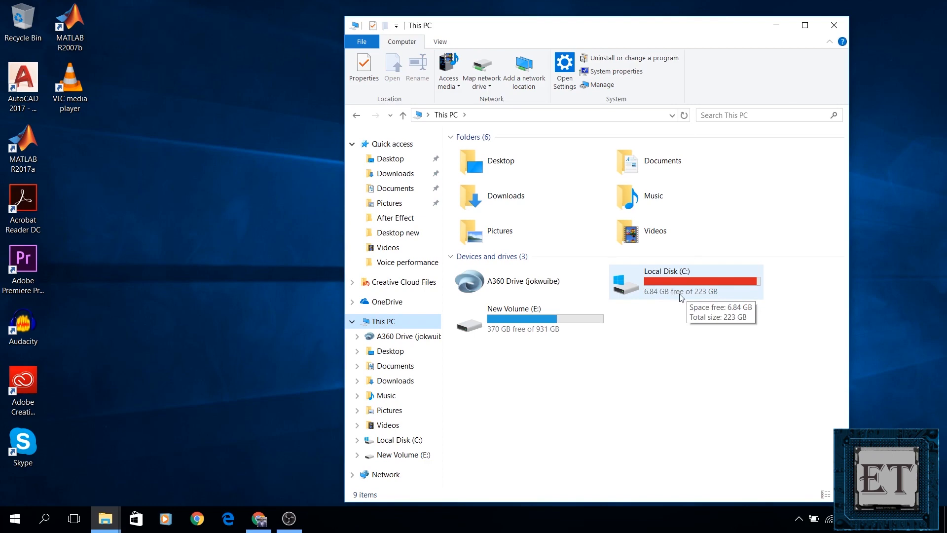
{"action": "mouse_move", "coordinate": [677, 298]}
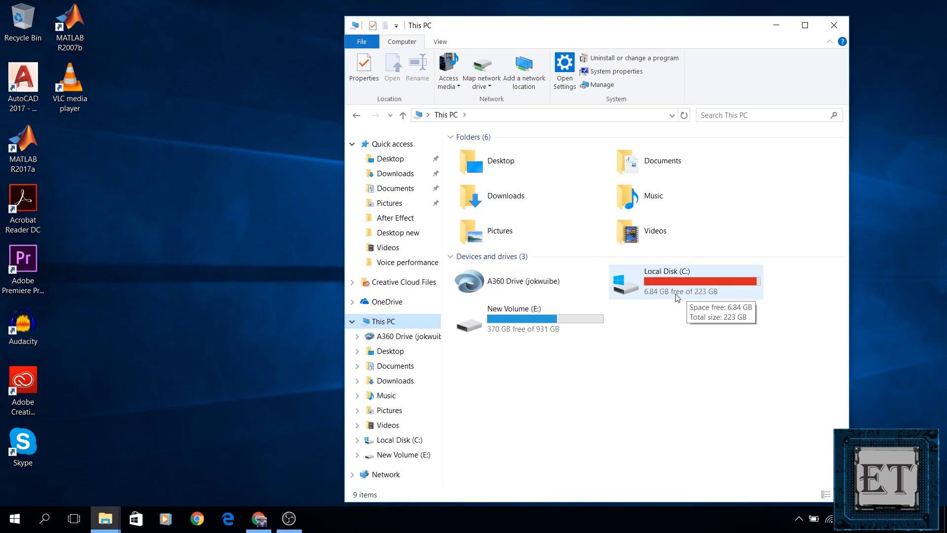
Step: Launch Disk Cleanup from Windows search and choose drive (C:) to clean
{"action": "left_click", "coordinate": [833, 25]}
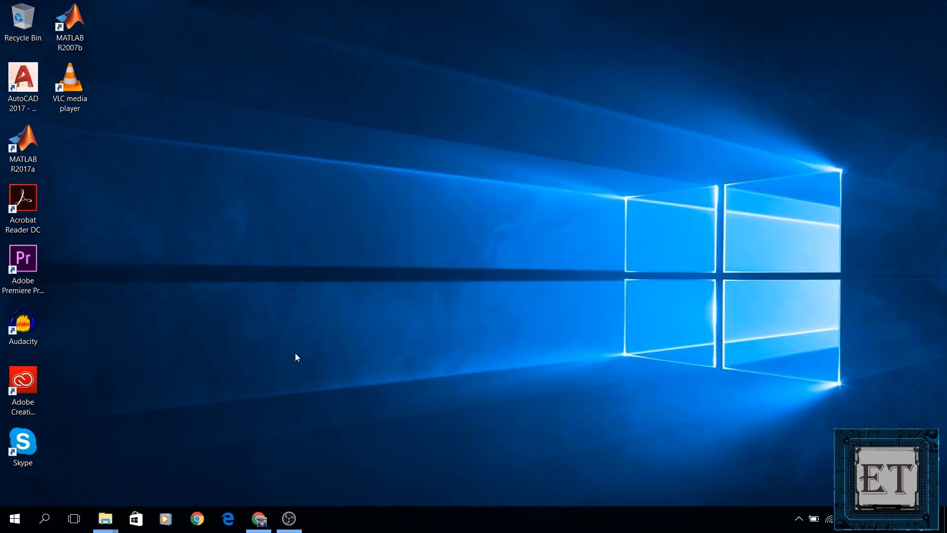
{"action": "left_click", "coordinate": [44, 518]}
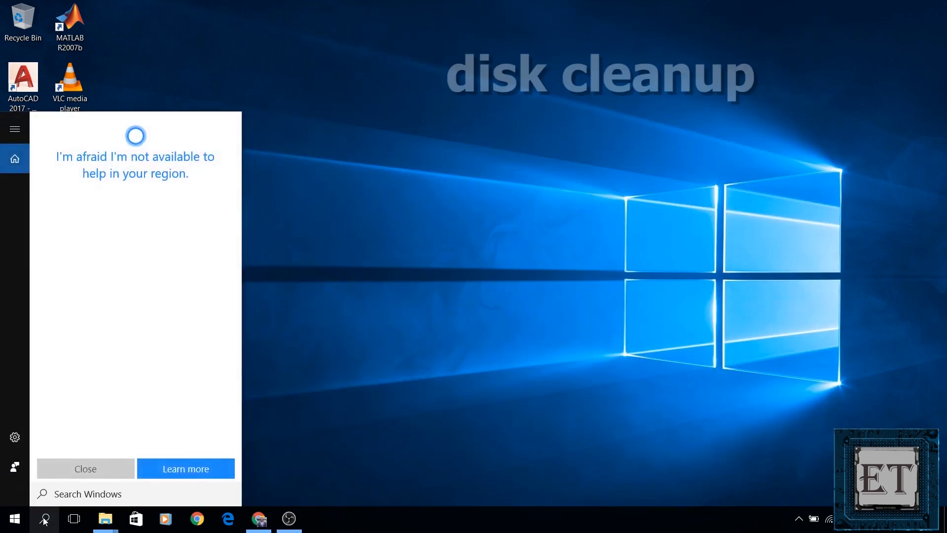
{"action": "type", "text": "disk cleanup"}
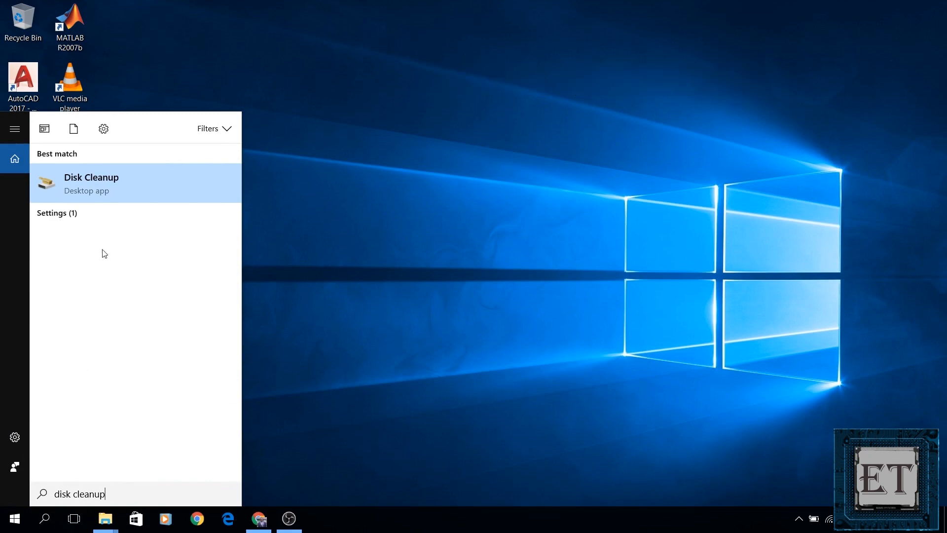
{"action": "left_click", "coordinate": [91, 183]}
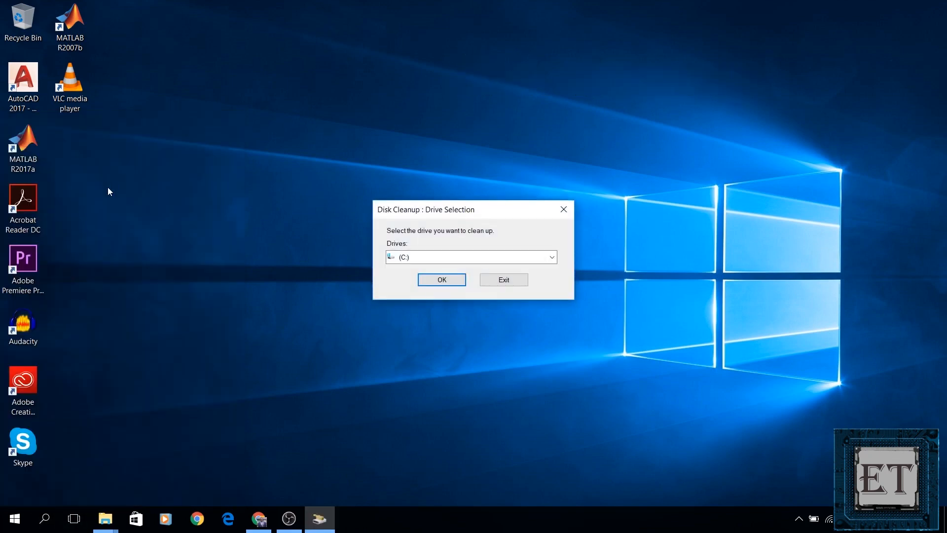
{"action": "mouse_move", "coordinate": [378, 252]}
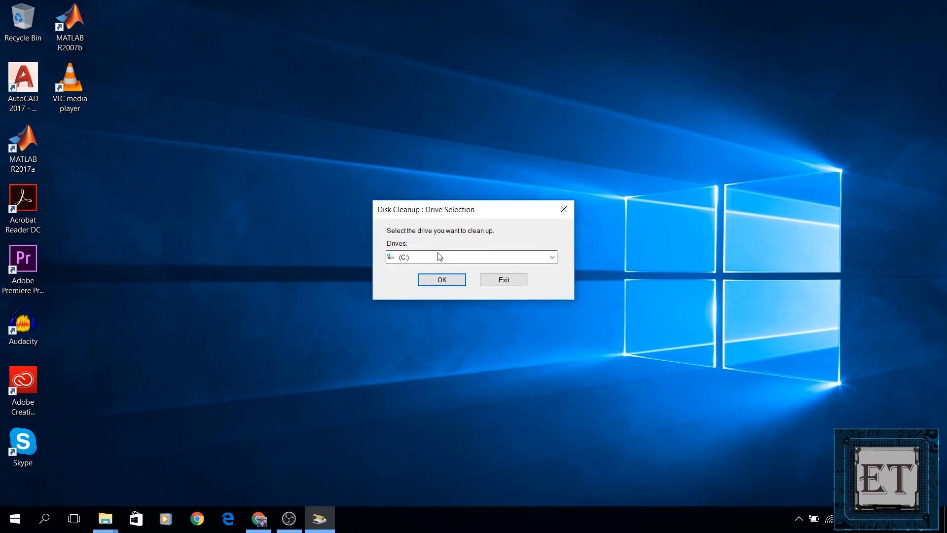
{"action": "left_click", "coordinate": [549, 257]}
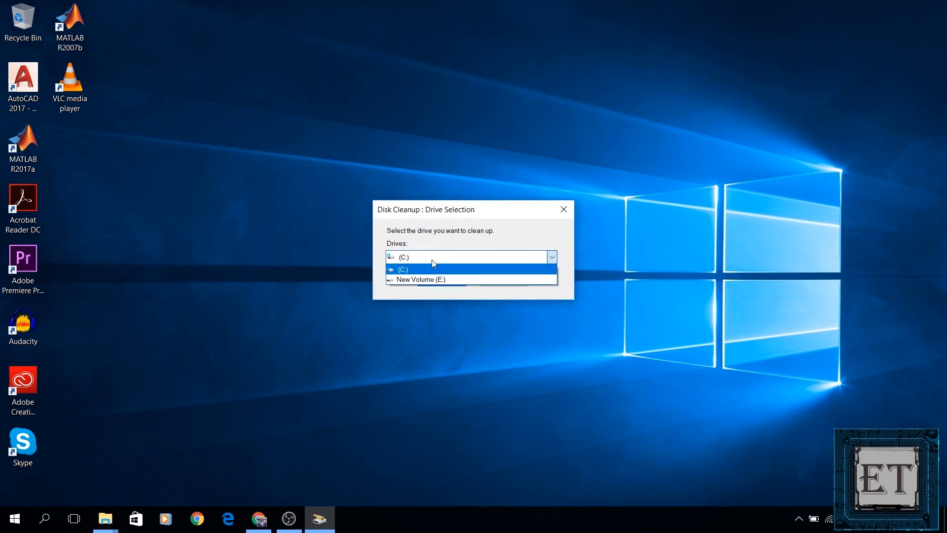
{"action": "left_click", "coordinate": [403, 269]}
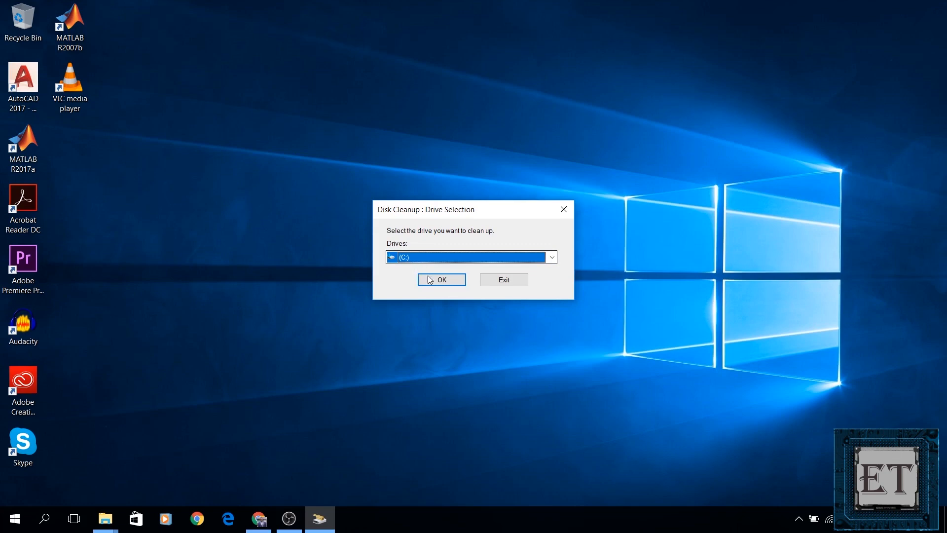
Step: Scan C: and tick every file category, including 28.6 GB Temporary files, totalling 29.1 GB
{"action": "left_click", "coordinate": [441, 279]}
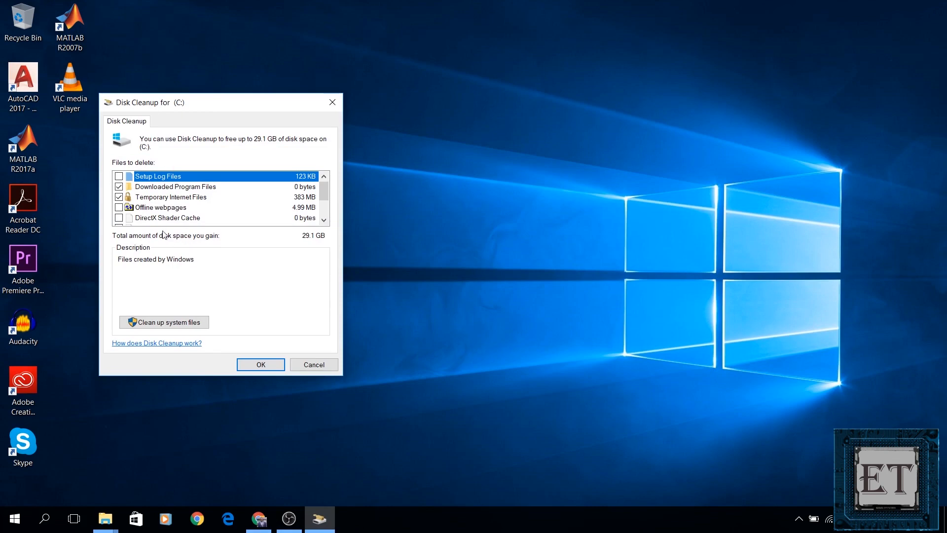
{"action": "mouse_move", "coordinate": [237, 143]}
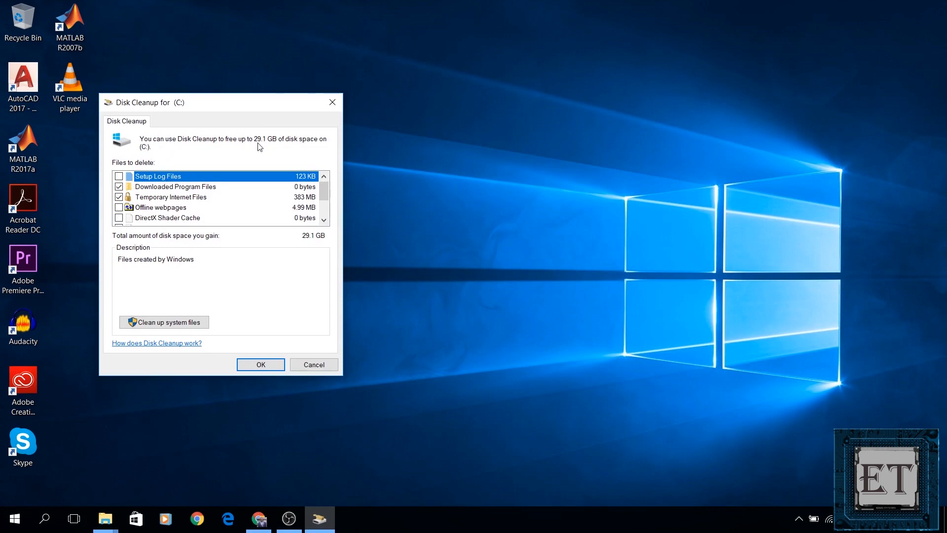
{"action": "scroll", "scroll_direction": "down", "scroll_amount": 3}
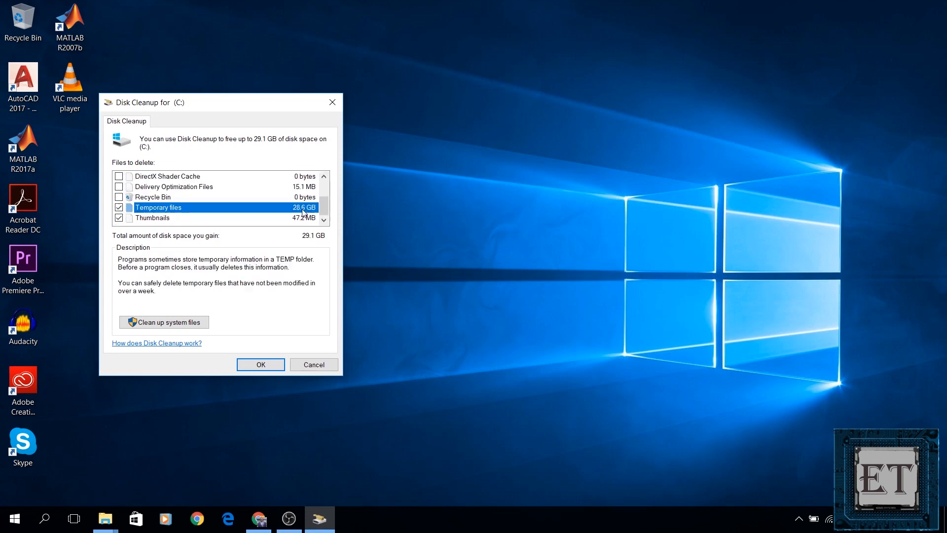
{"action": "mouse_move", "coordinate": [195, 210]}
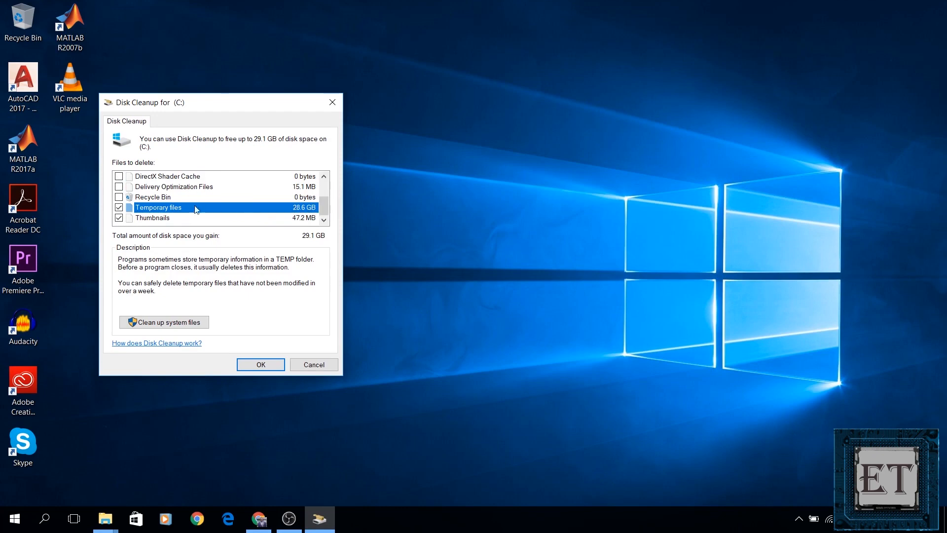
{"action": "mouse_move", "coordinate": [308, 210]}
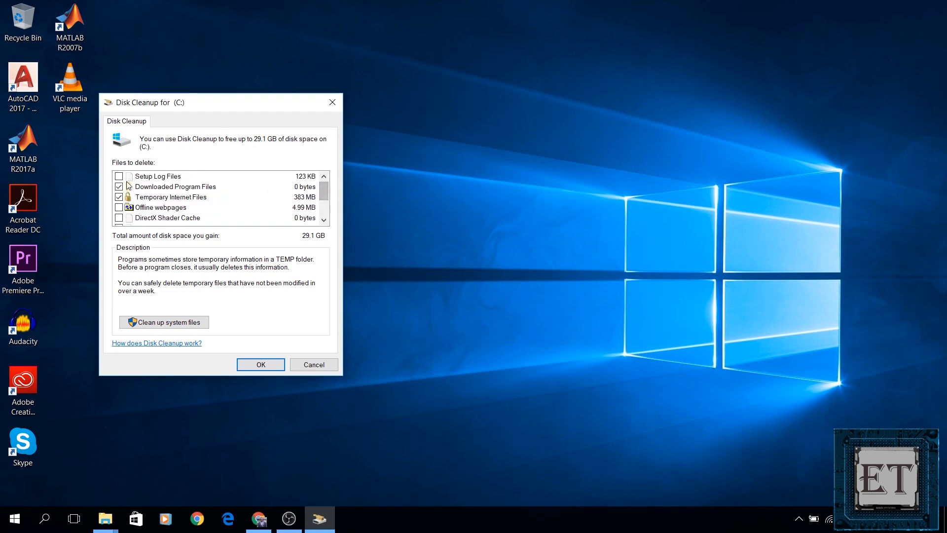
{"action": "left_click", "coordinate": [119, 207]}
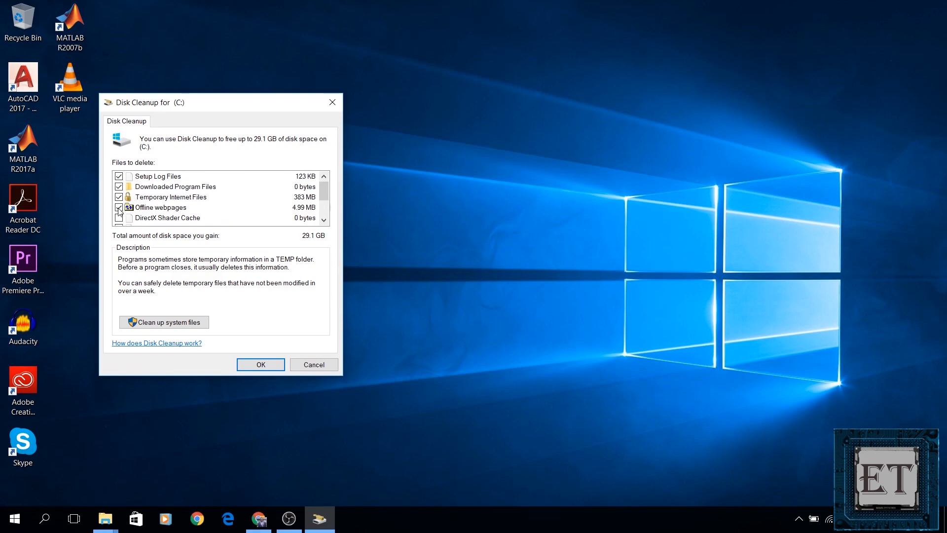
{"action": "scroll", "scroll_direction": "down", "scroll_amount": 3}
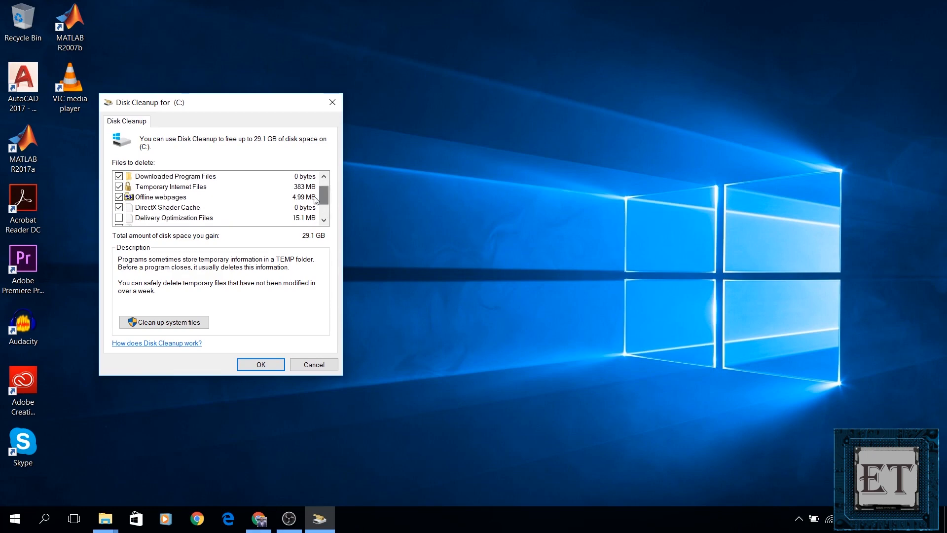
{"action": "scroll", "scroll_direction": "down", "scroll_amount": 3}
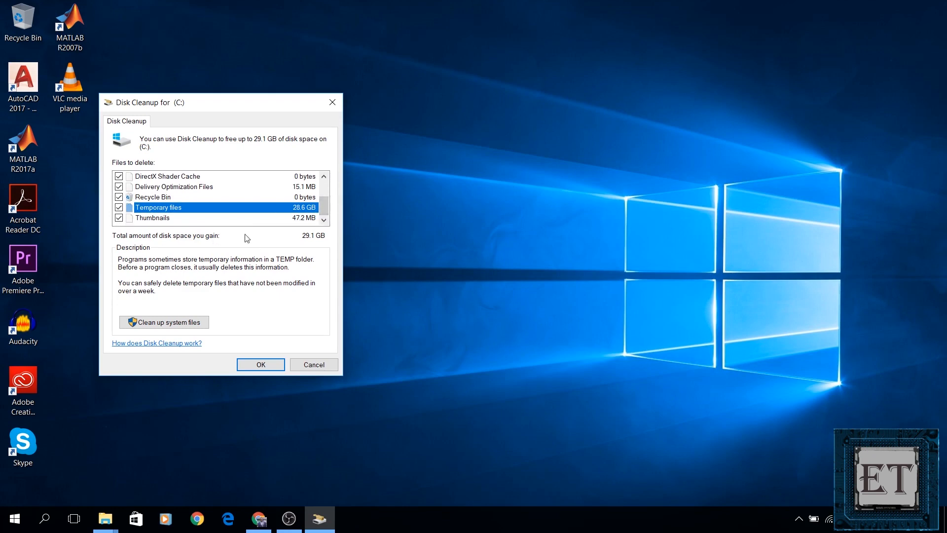
Step: Confirm permanent deletion of the ticked files in Disk Cleanup
{"action": "left_click", "coordinate": [260, 364]}
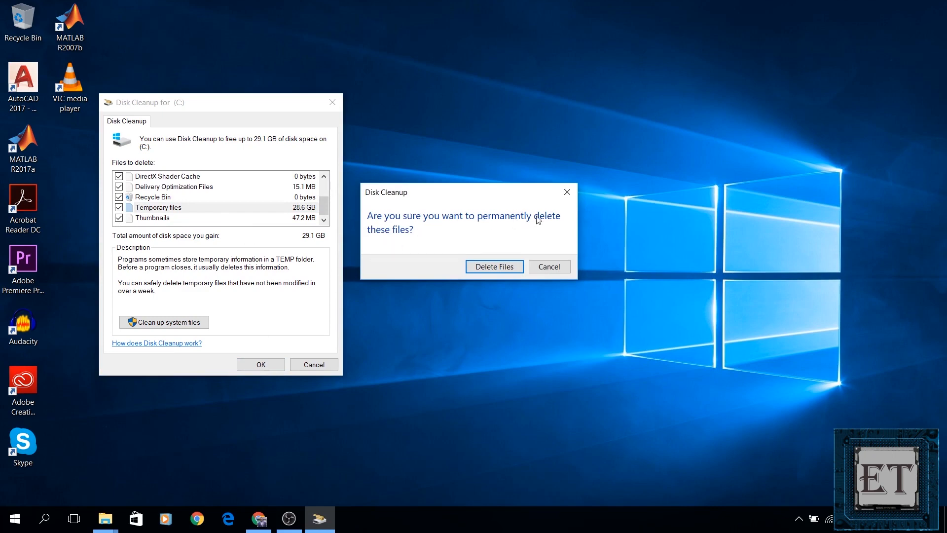
{"action": "left_click", "coordinate": [493, 266]}
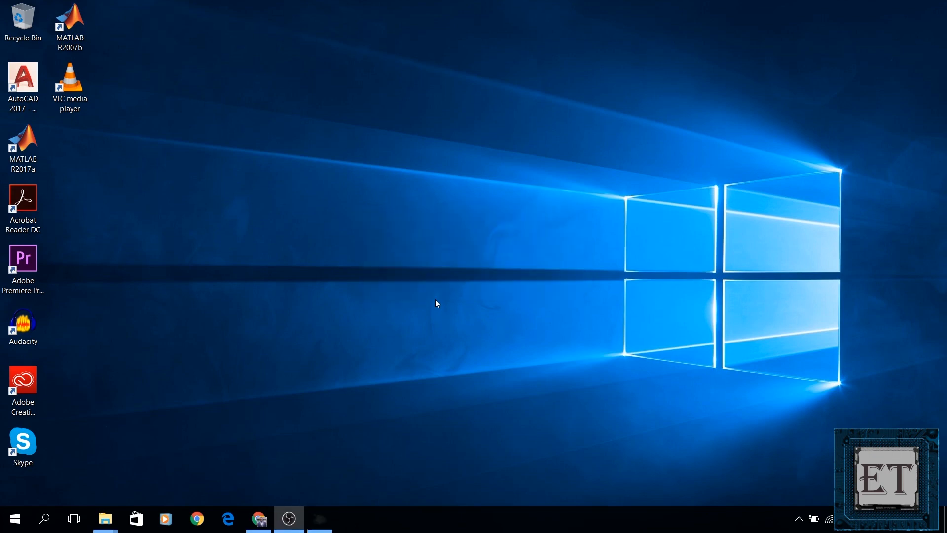
{"action": "mouse_move", "coordinate": [445, 286]}
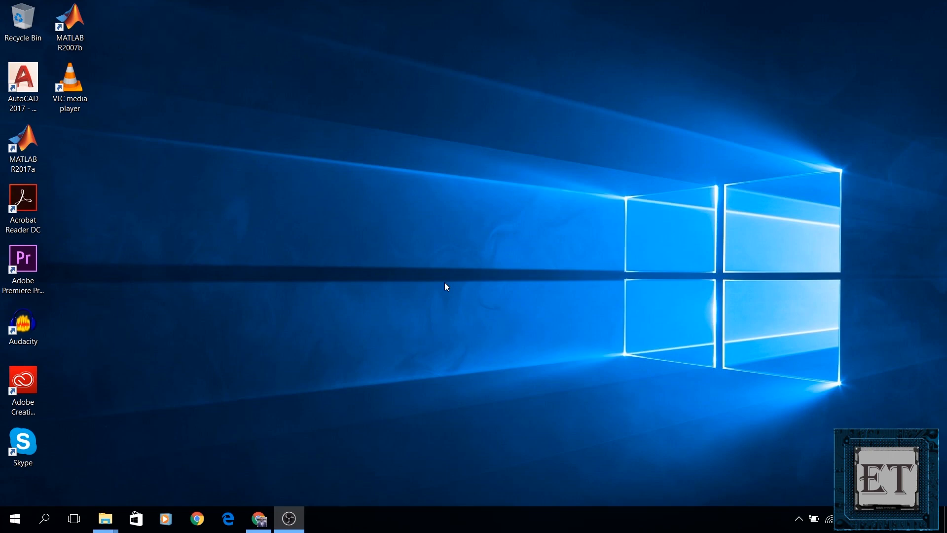
Step: Reopen File Explorer to This PC, showing C: with 7.94 GB free
{"action": "left_click", "coordinate": [105, 518]}
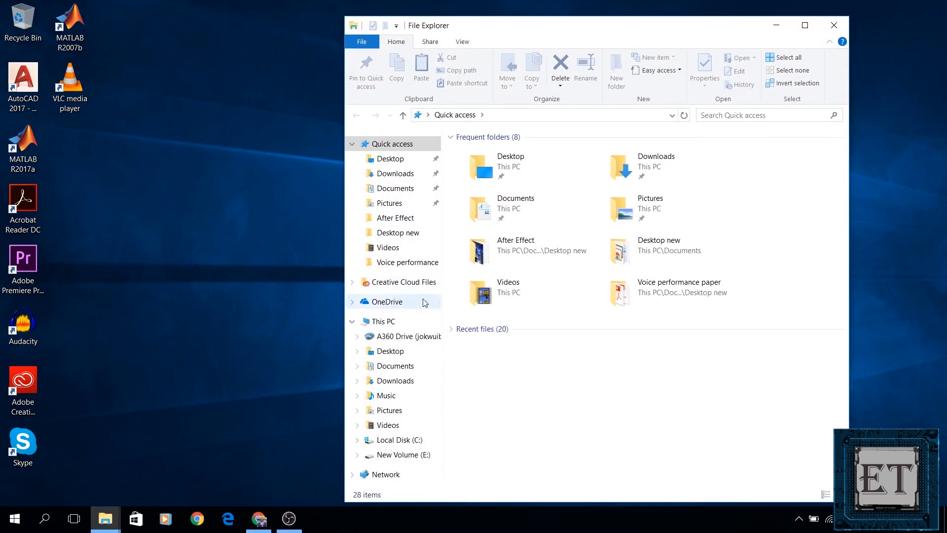
{"action": "left_click", "coordinate": [382, 320]}
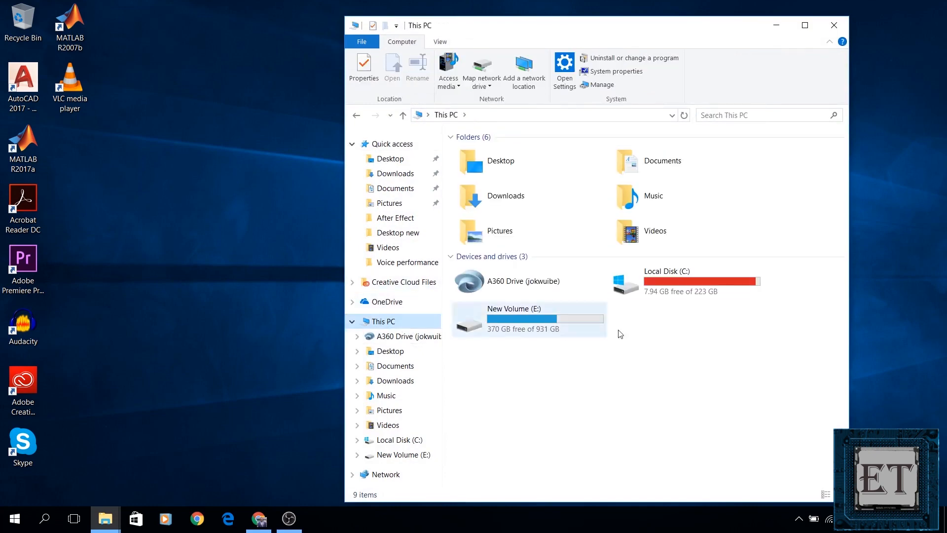
{"action": "mouse_move", "coordinate": [689, 295]}
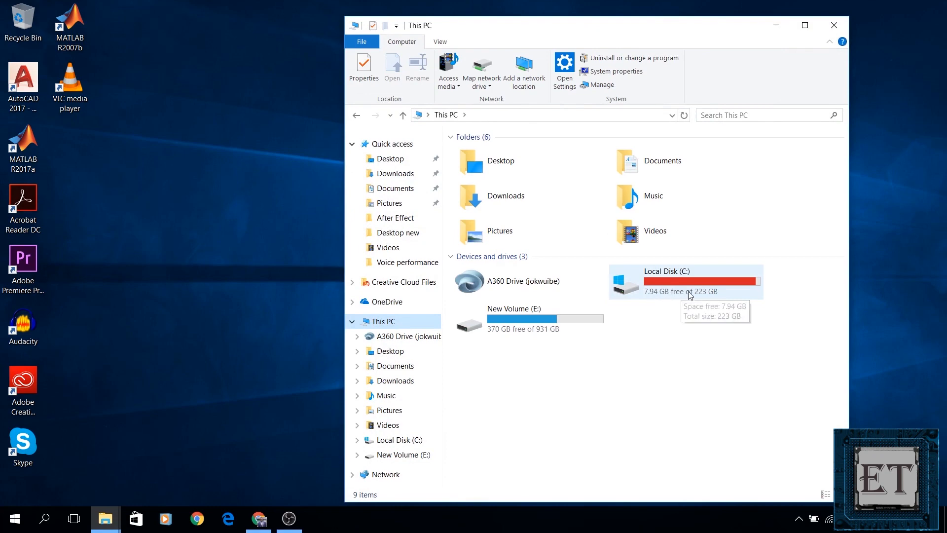
{"action": "mouse_move", "coordinate": [680, 293]}
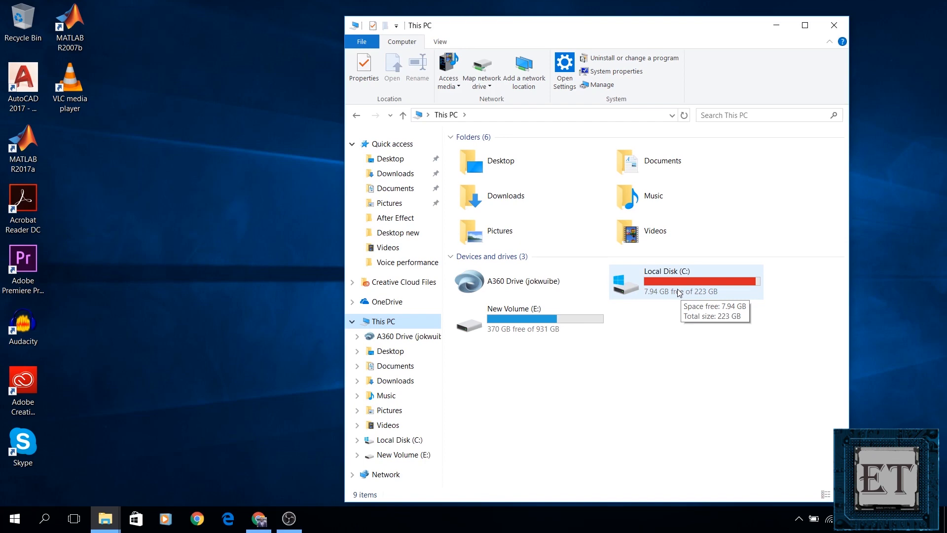
Step: Rerun Disk Cleanup on C:, tick delivery optimization files and delete 28.1 GB
{"action": "type", "text": "disk cleanup"}
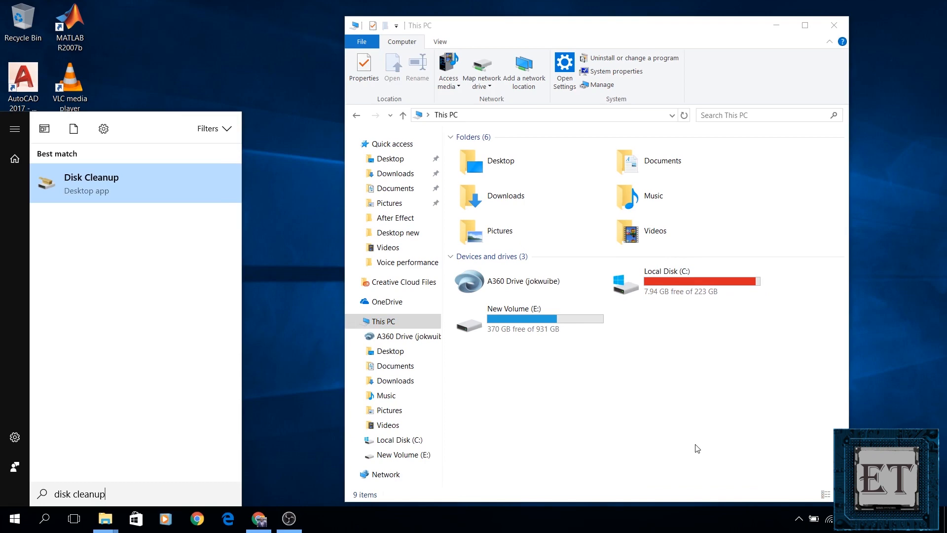
{"action": "left_click", "coordinate": [91, 183]}
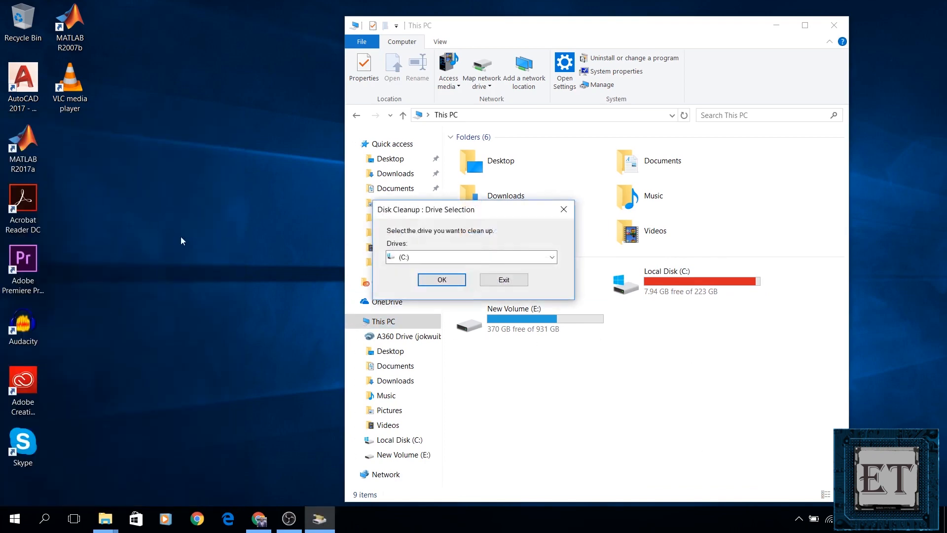
{"action": "left_click", "coordinate": [441, 279]}
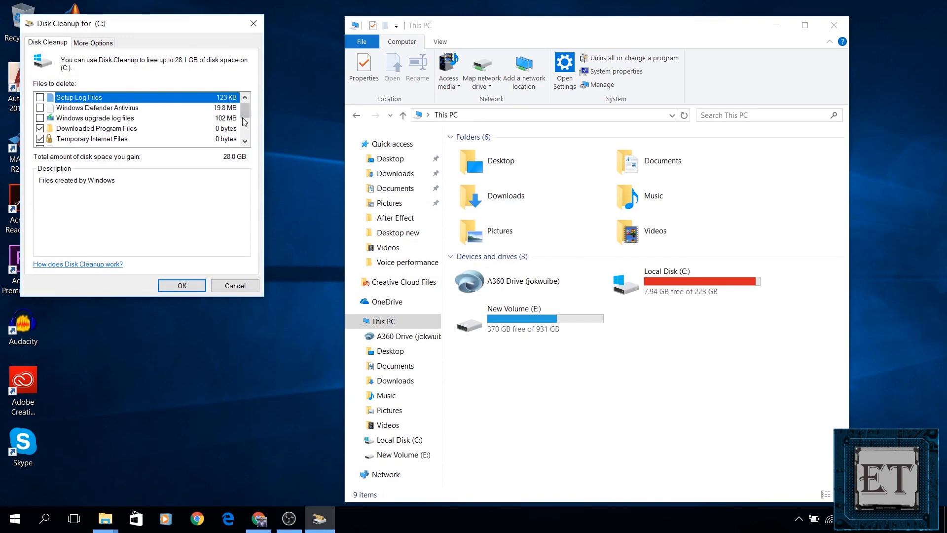
{"action": "scroll", "scroll_direction": "down", "scroll_amount": 3}
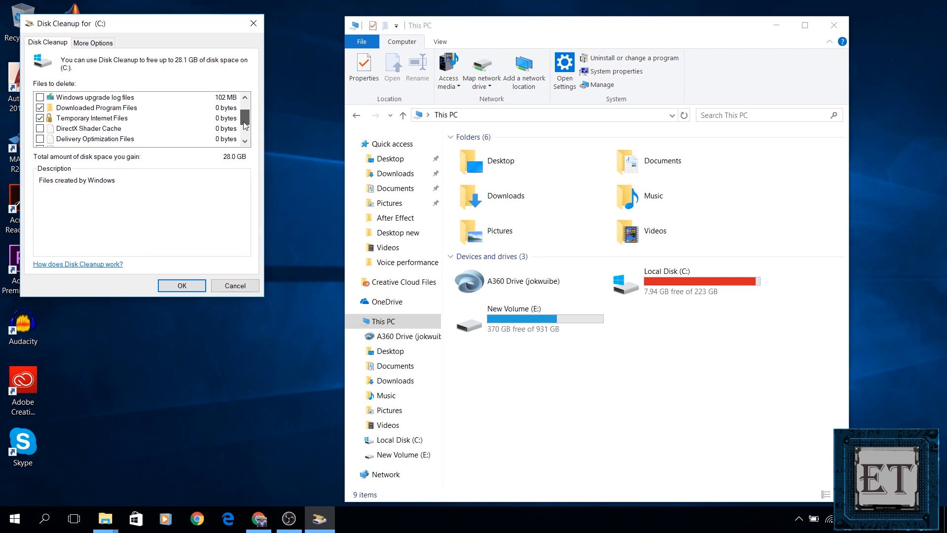
{"action": "scroll", "scroll_direction": "down", "scroll_amount": 3}
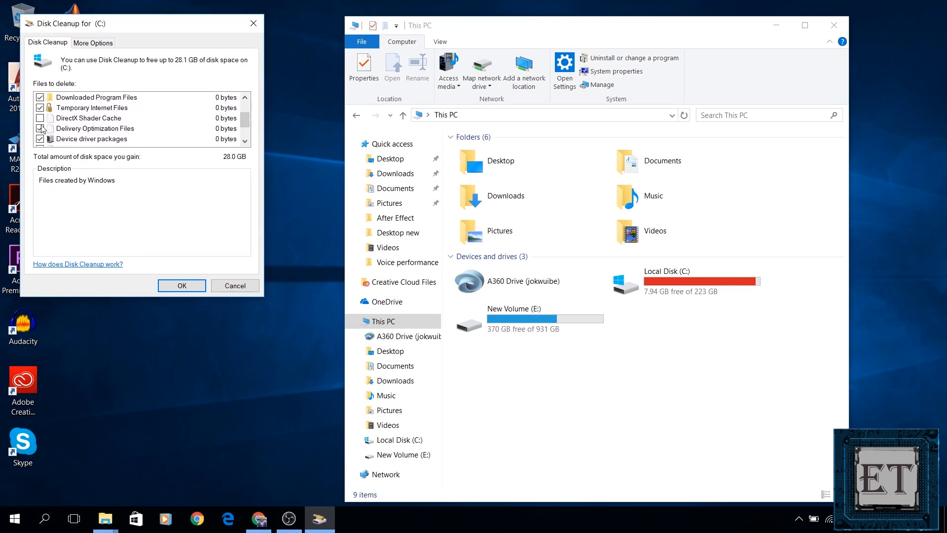
{"action": "left_click", "coordinate": [40, 118]}
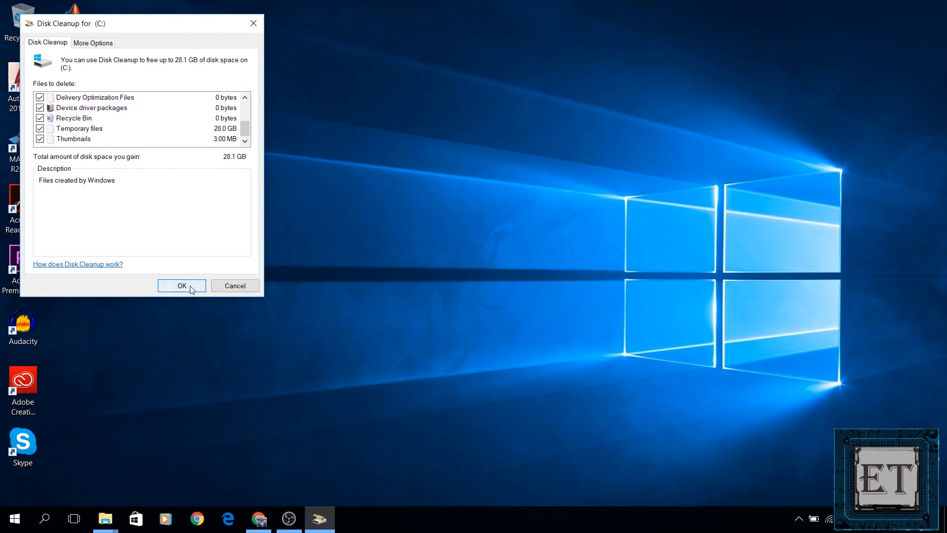
{"action": "left_click", "coordinate": [181, 285]}
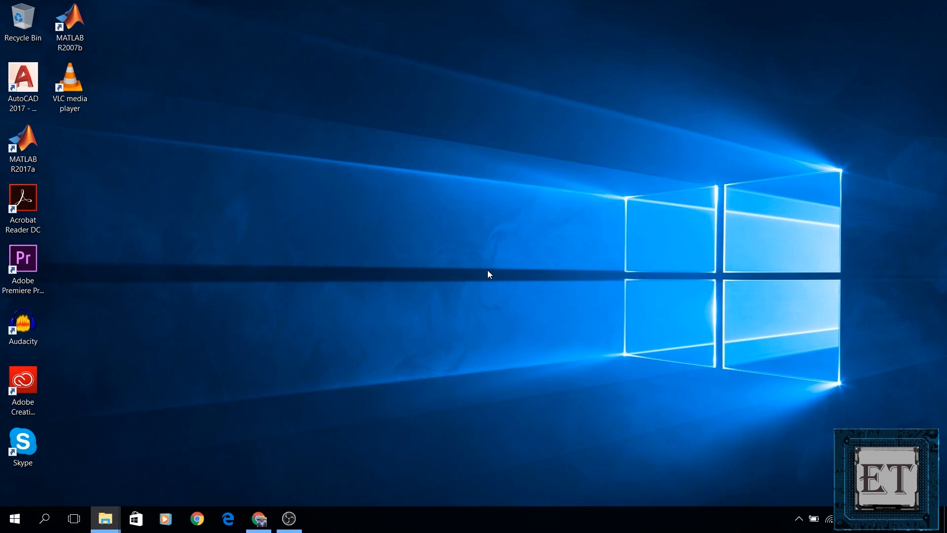
Step: Return to This PC in File Explorer, showing C: with 11.9 GB free
{"action": "left_click", "coordinate": [105, 518]}
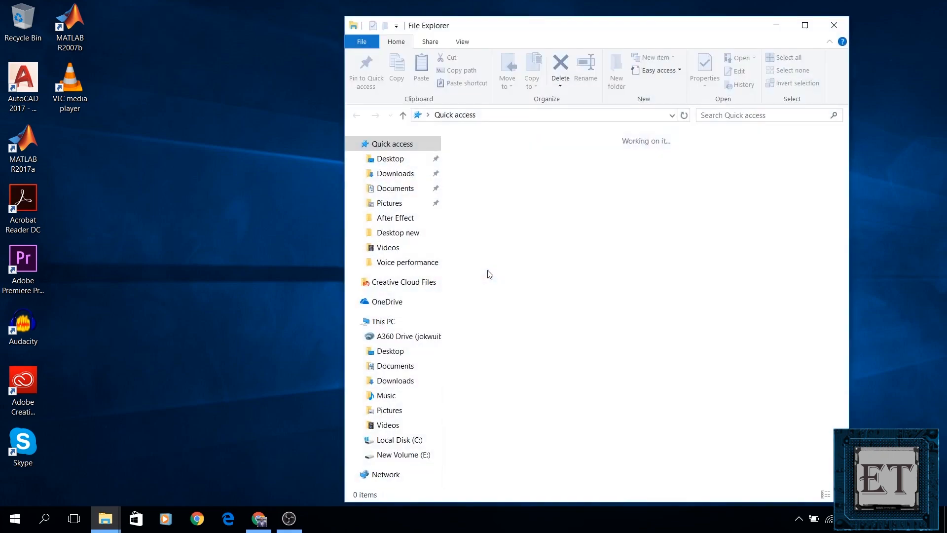
{"action": "left_click", "coordinate": [383, 320]}
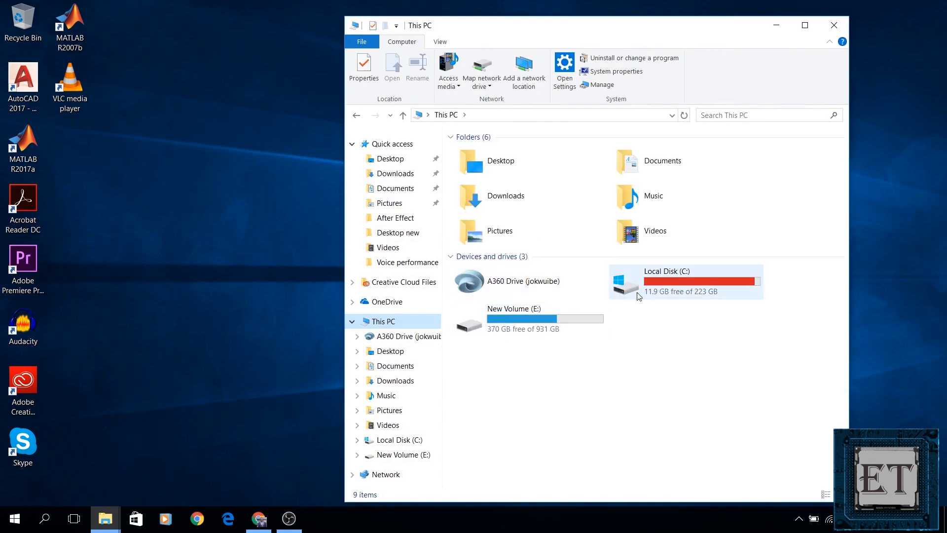
{"action": "mouse_move", "coordinate": [646, 296]}
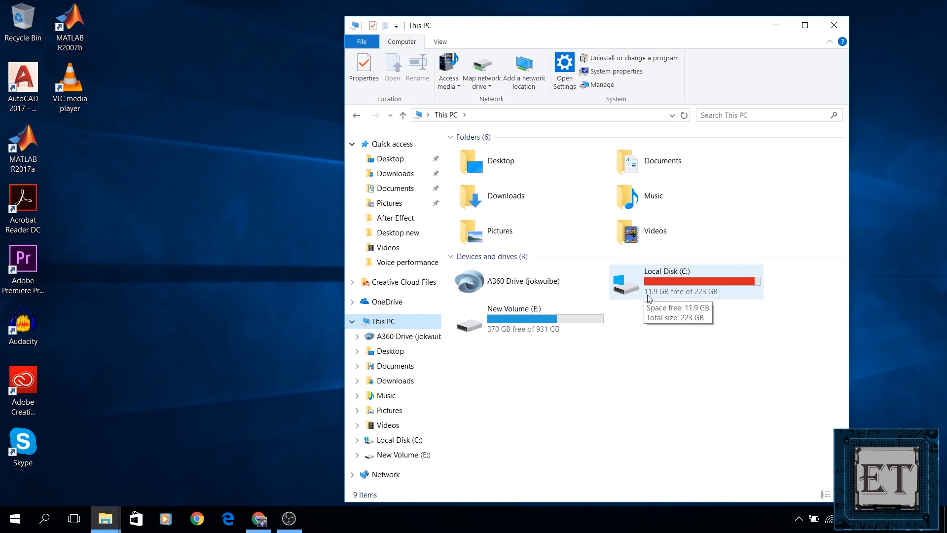
{"action": "mouse_move", "coordinate": [634, 297]}
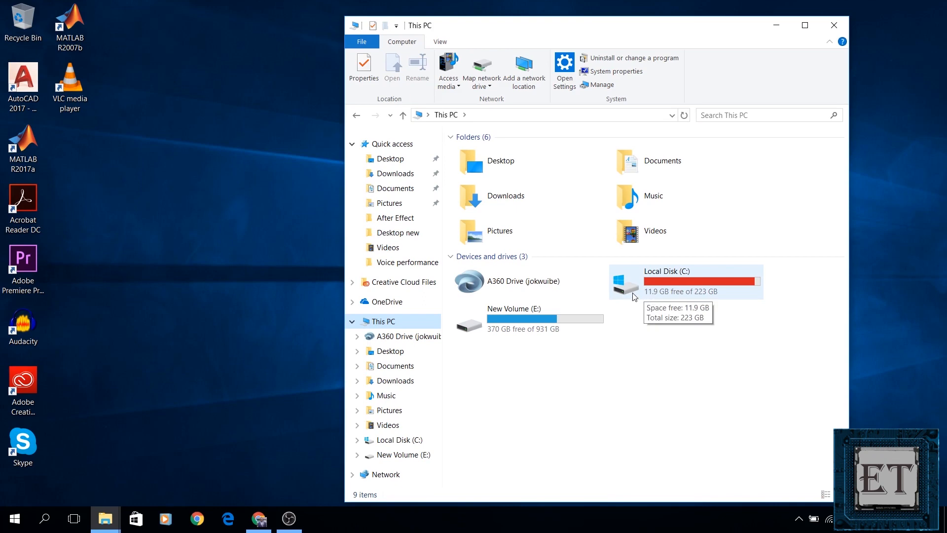
{"action": "mouse_move", "coordinate": [693, 292]}
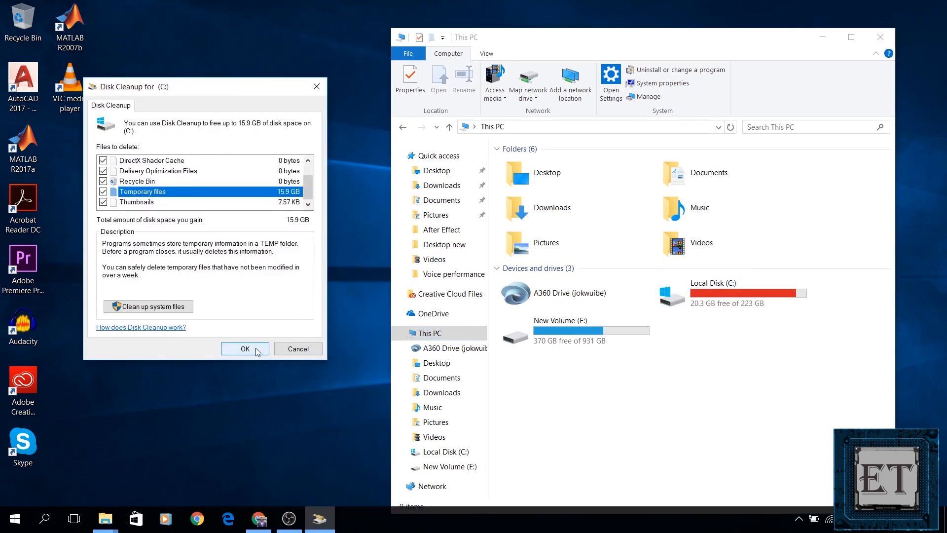
Step: Run more Disk Cleanup passes on C:, deleting 15.9 GB and 3.99 GB of temporary files
{"action": "left_click", "coordinate": [245, 349]}
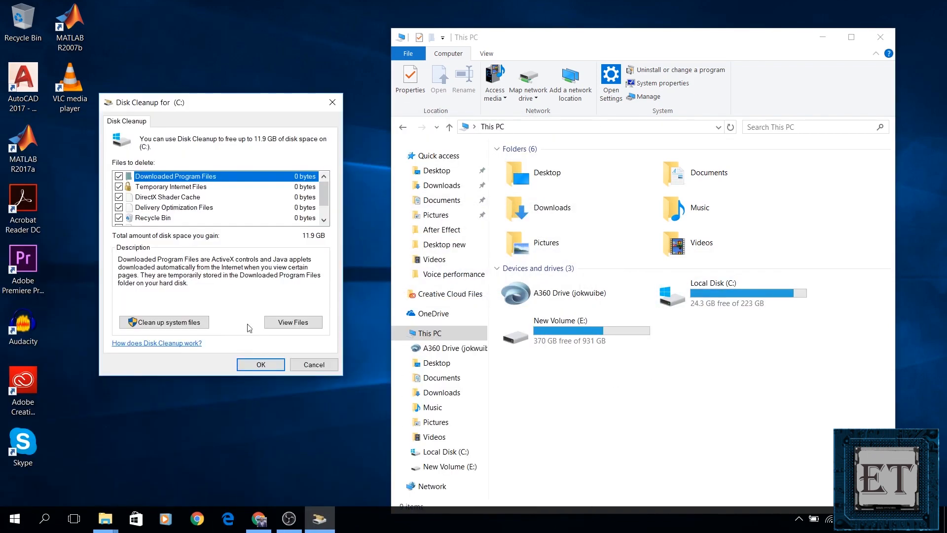
{"action": "left_click", "coordinate": [261, 364]}
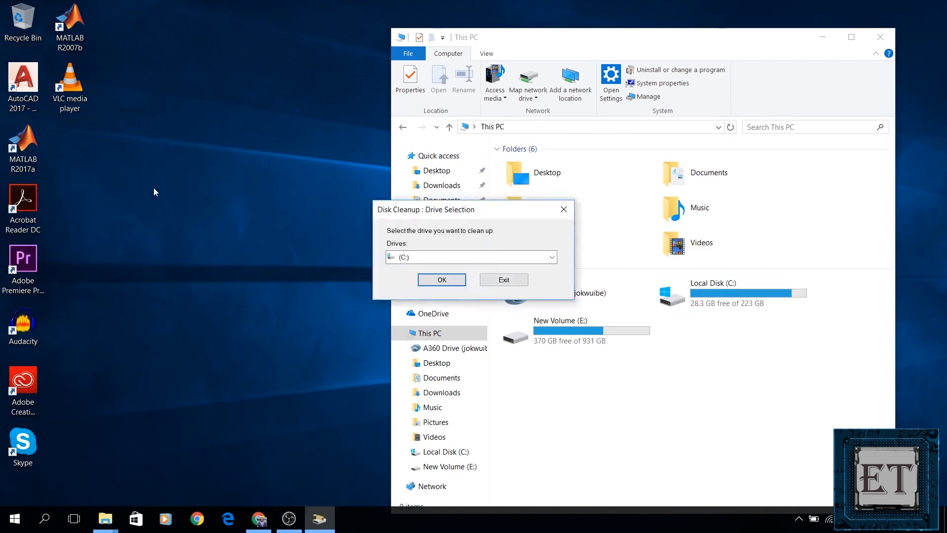
{"action": "left_click", "coordinate": [441, 279]}
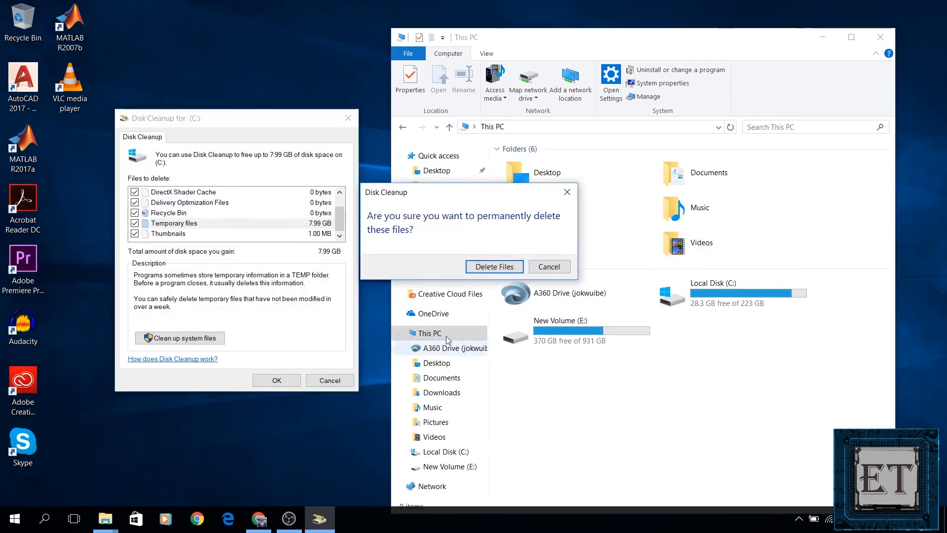
{"action": "left_click", "coordinate": [493, 266]}
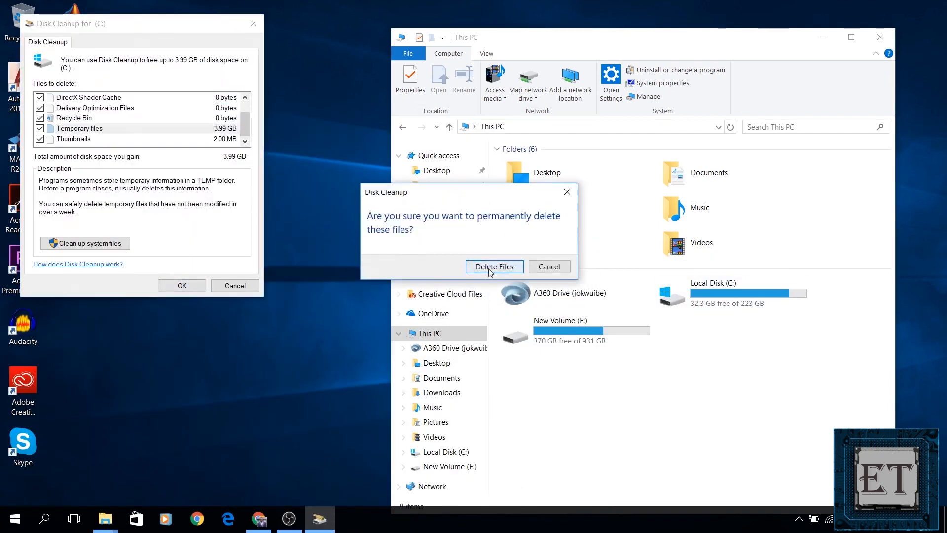
{"action": "left_click", "coordinate": [494, 267]}
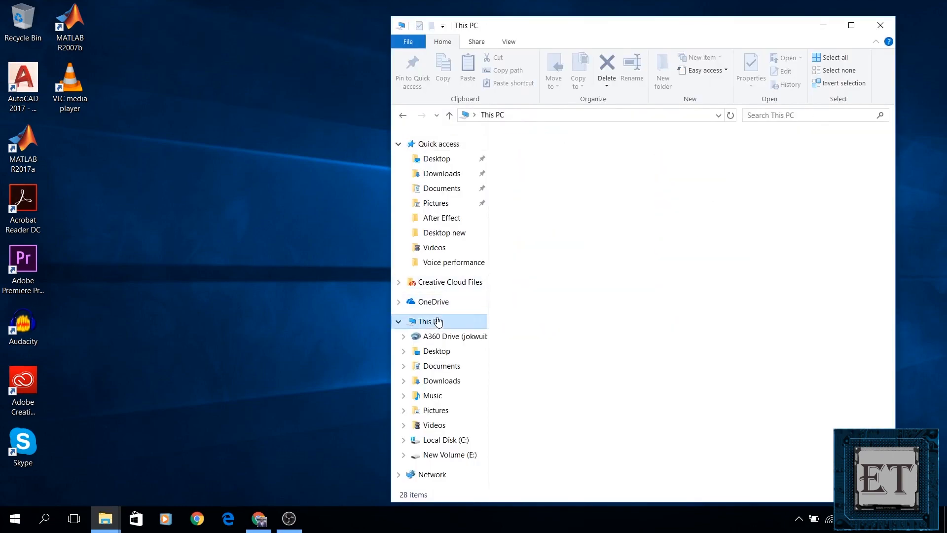
Step: Open Local Disk (C:) and search it for size:gigantic files
{"action": "left_click", "coordinate": [731, 281]}
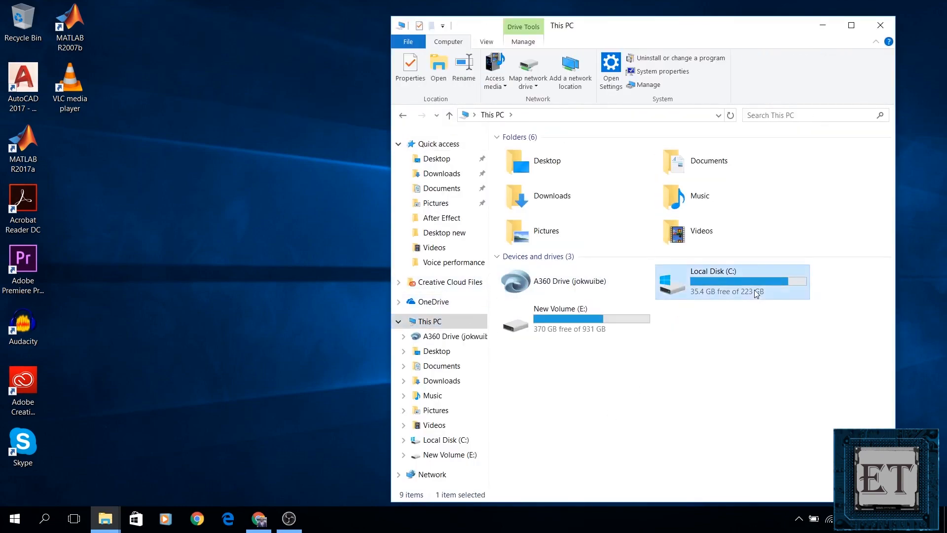
{"action": "double_click", "coordinate": [713, 281]}
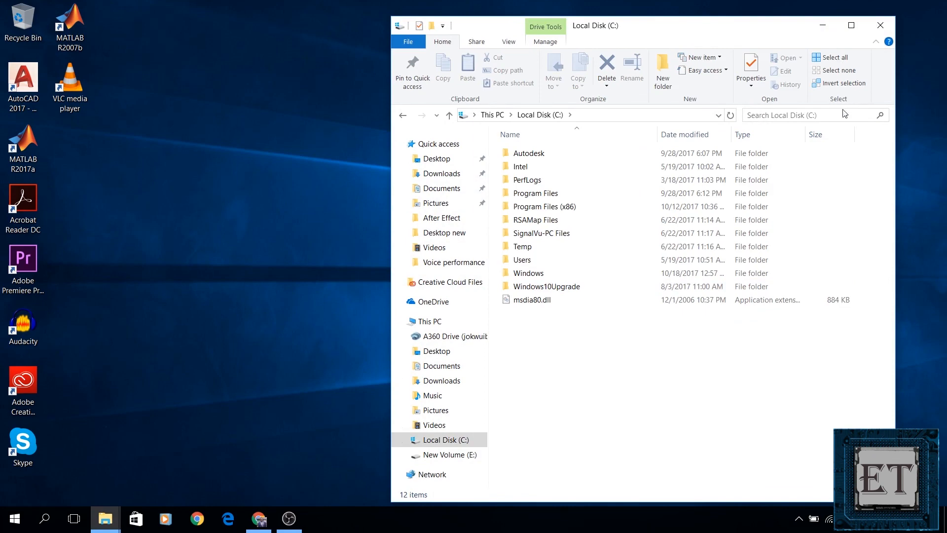
{"action": "left_click", "coordinate": [810, 115]}
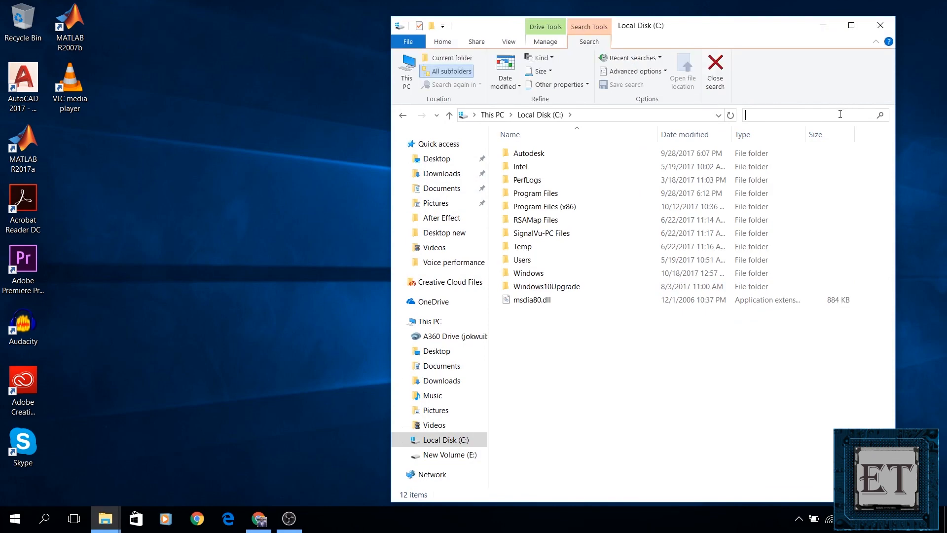
{"action": "type", "text": "size:gigantic"}
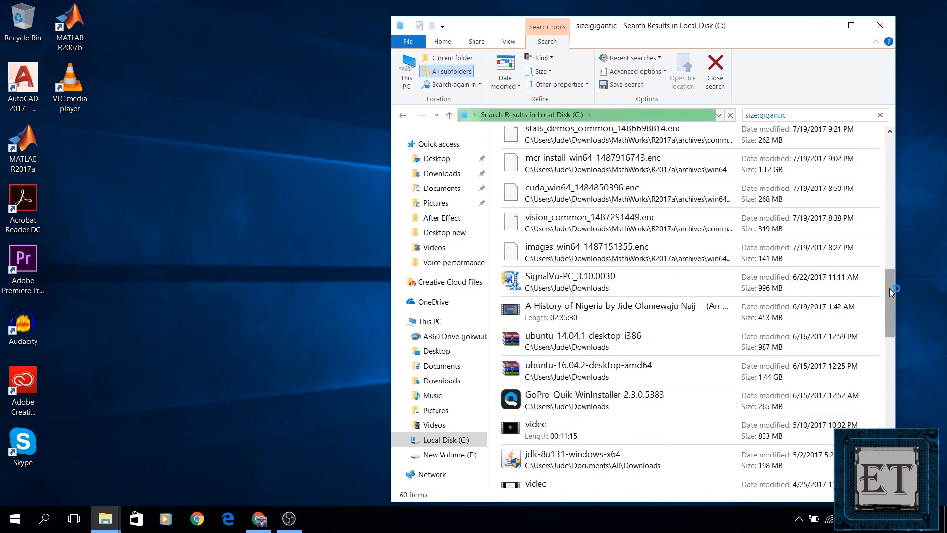
Step: Select the ubuntu-14.04.1-desktop-i386 and ubuntu-16.04.2-desktop-amd64 archives and delete them
{"action": "scroll", "scroll_direction": "down", "scroll_amount": 3}
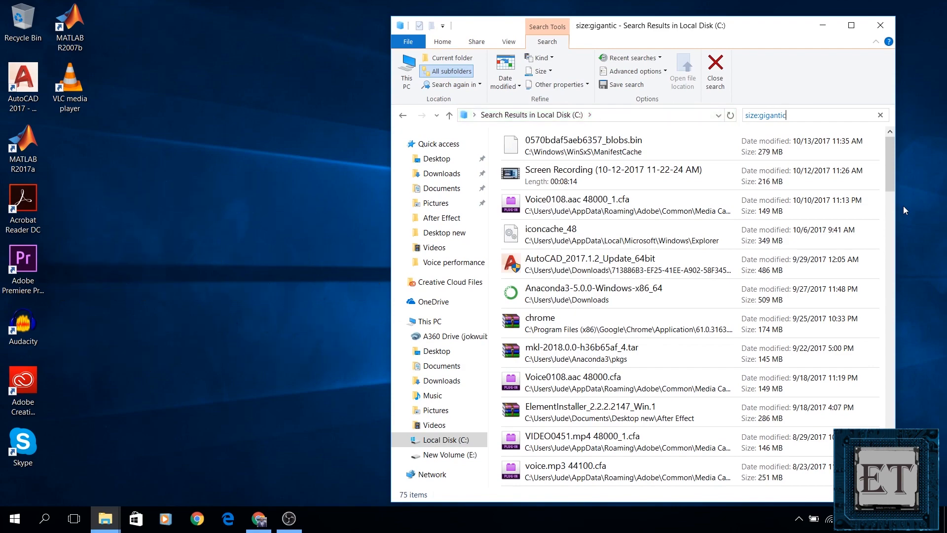
{"action": "scroll", "scroll_direction": "down", "scroll_amount": 3}
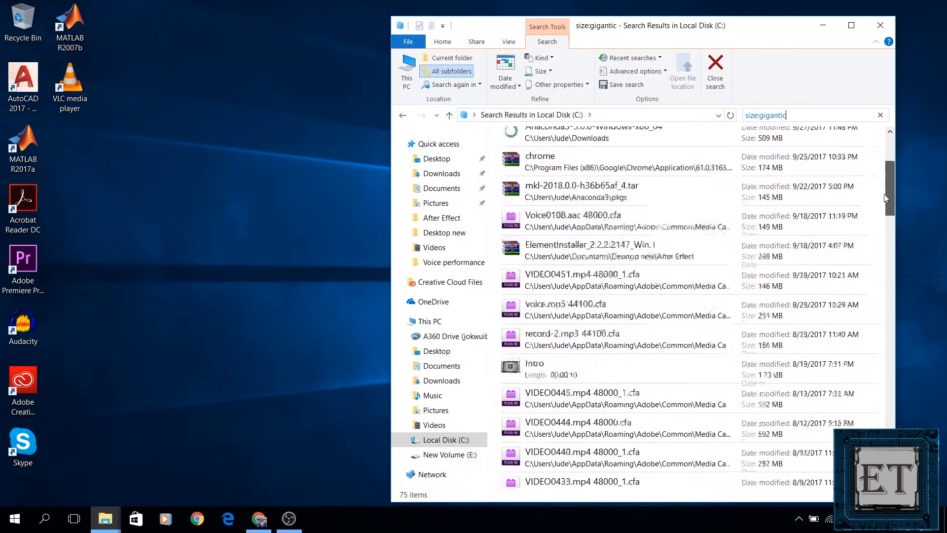
{"action": "scroll", "scroll_direction": "down", "scroll_amount": 3}
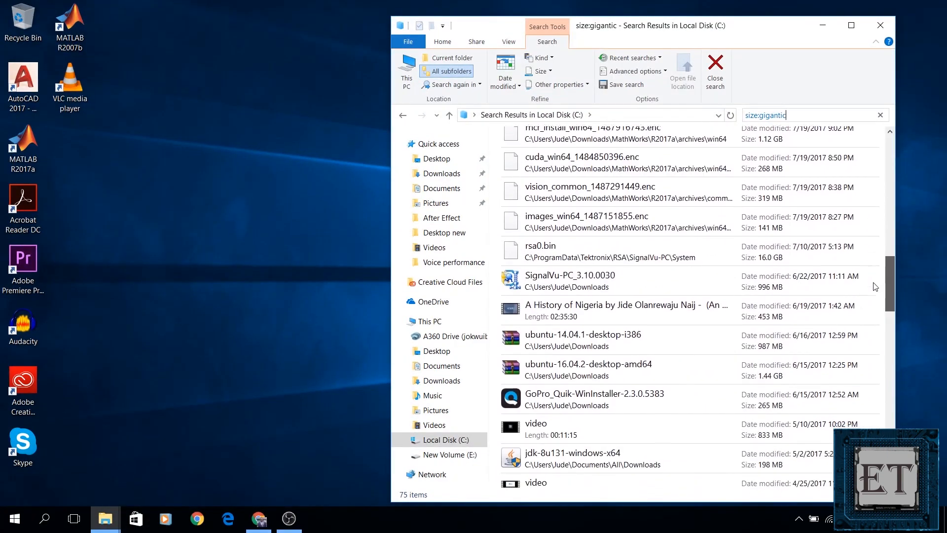
{"action": "left_click", "coordinate": [583, 336]}
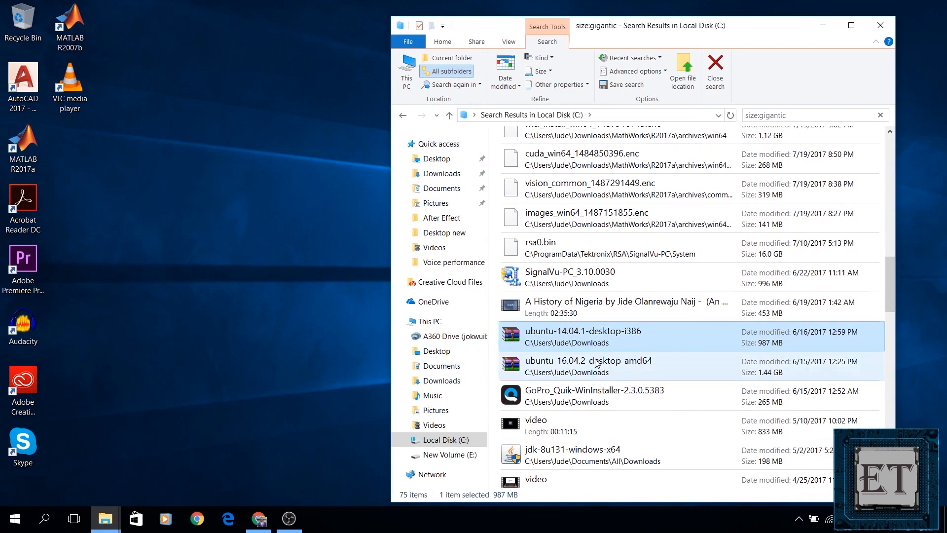
{"action": "left_click", "coordinate": [587, 365]}
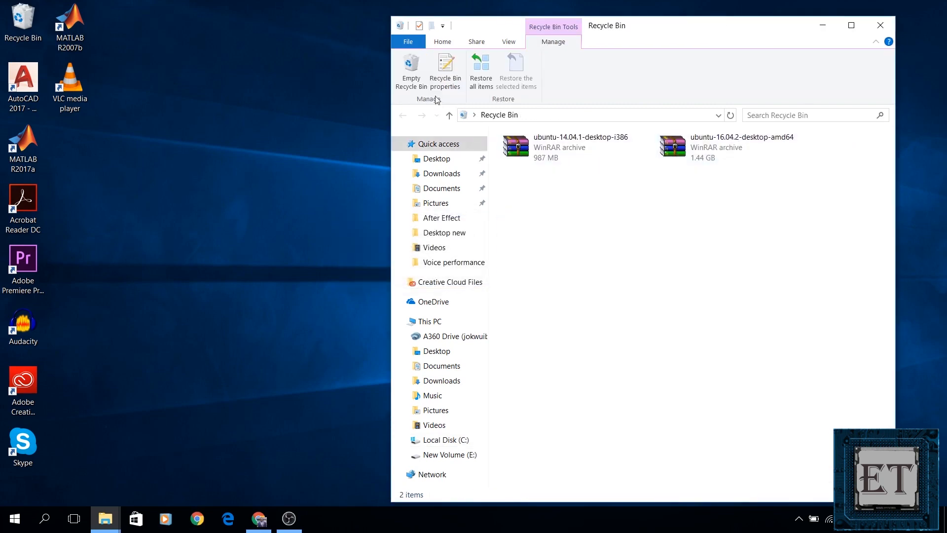
Step: Empty the Recycle Bin, leaving Local Disk (C:) with 54.6 GB free
{"action": "left_click", "coordinate": [411, 69]}
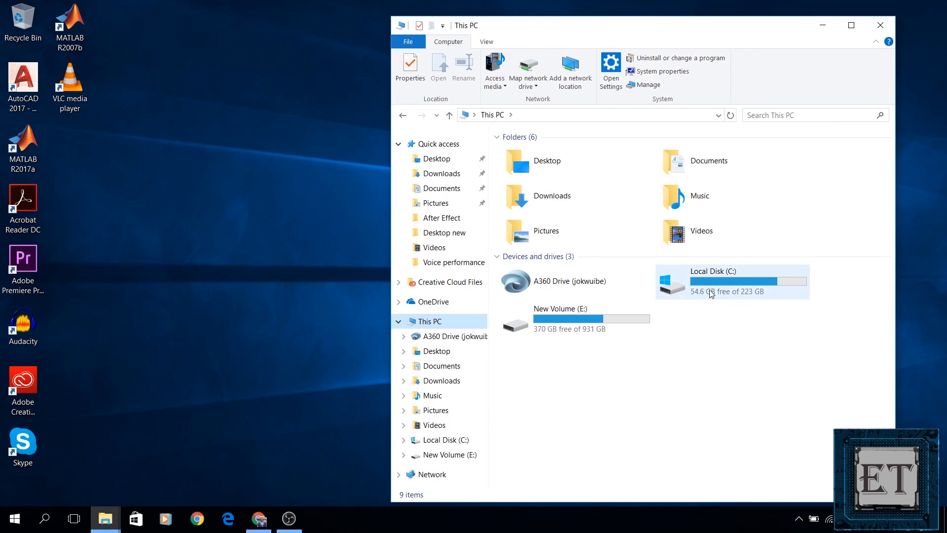
{"action": "mouse_move", "coordinate": [716, 294]}
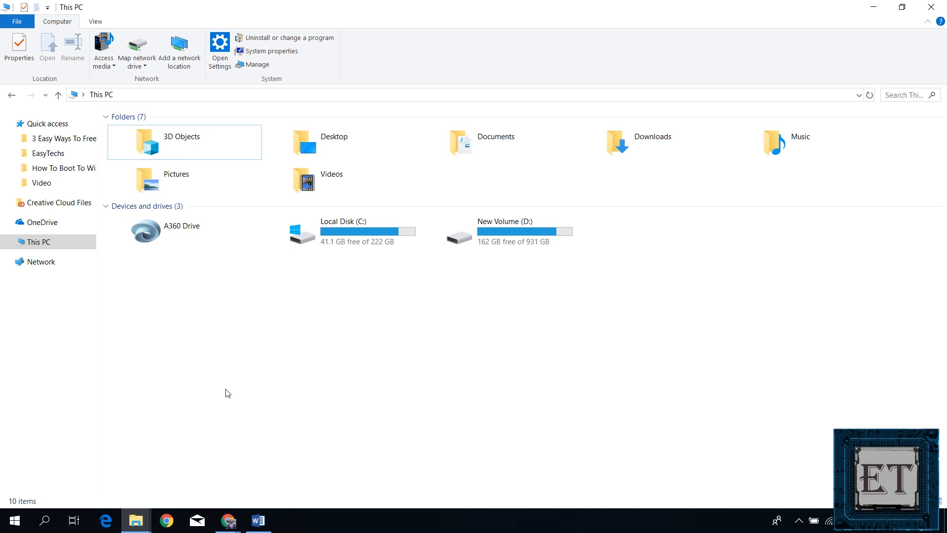
{"action": "mouse_move", "coordinate": [253, 381]}
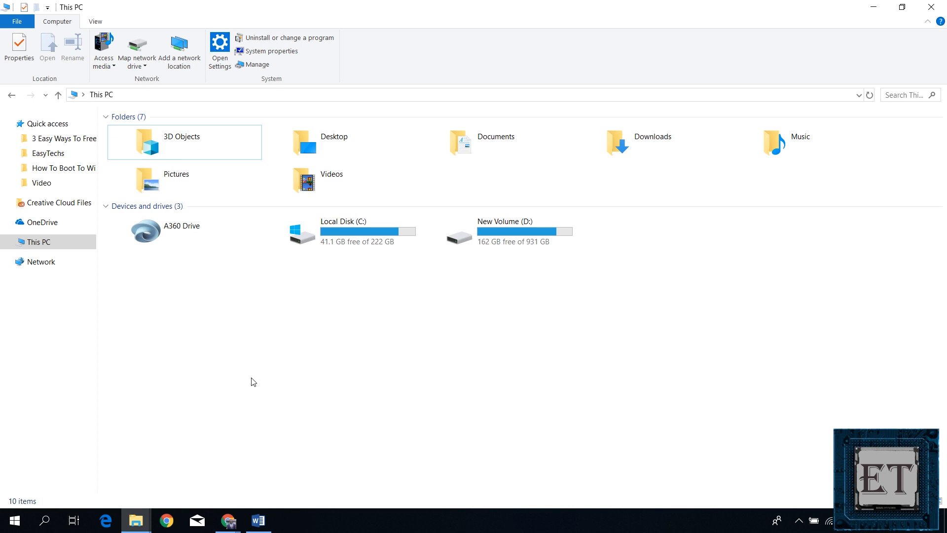
Step: Browse from Local Disk (C:) through Users and the user profile into AppData
{"action": "double_click", "coordinate": [344, 232]}
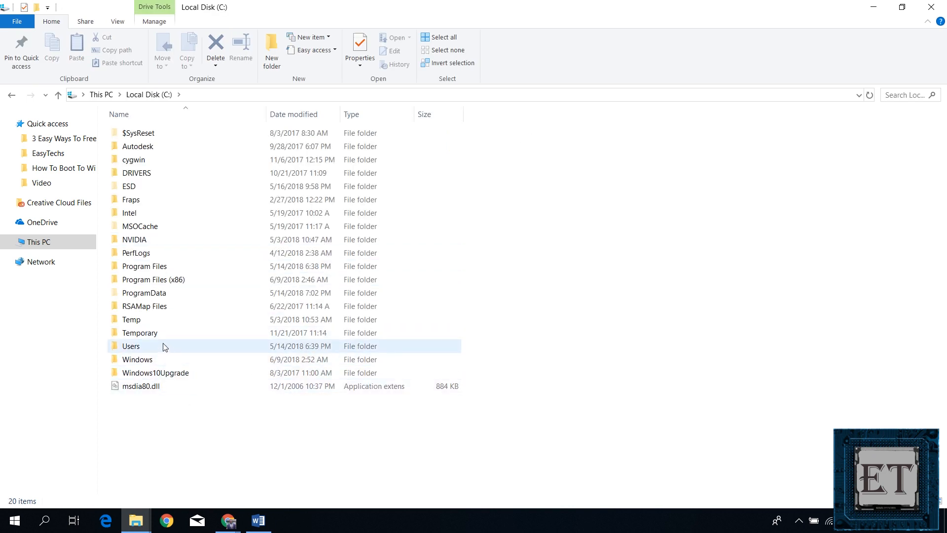
{"action": "double_click", "coordinate": [131, 346]}
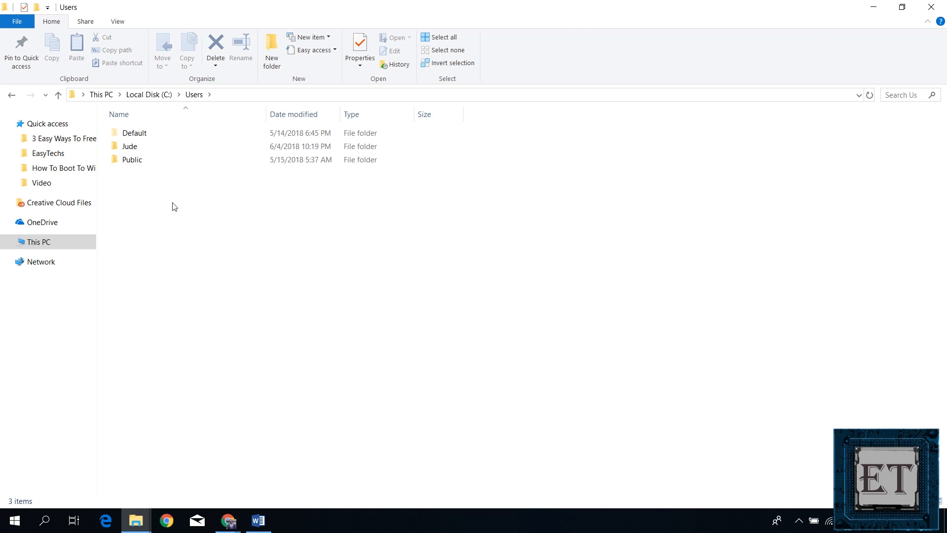
{"action": "double_click", "coordinate": [129, 146]}
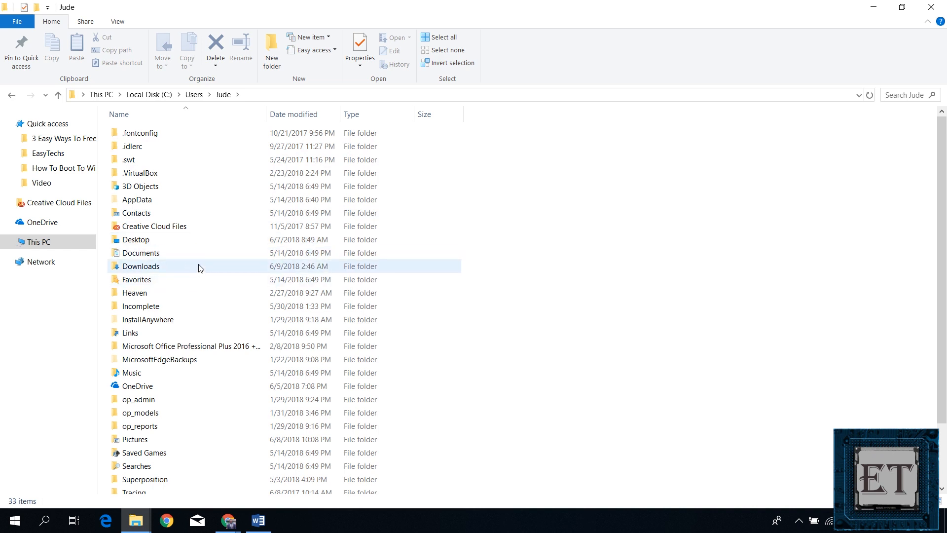
{"action": "double_click", "coordinate": [137, 199]}
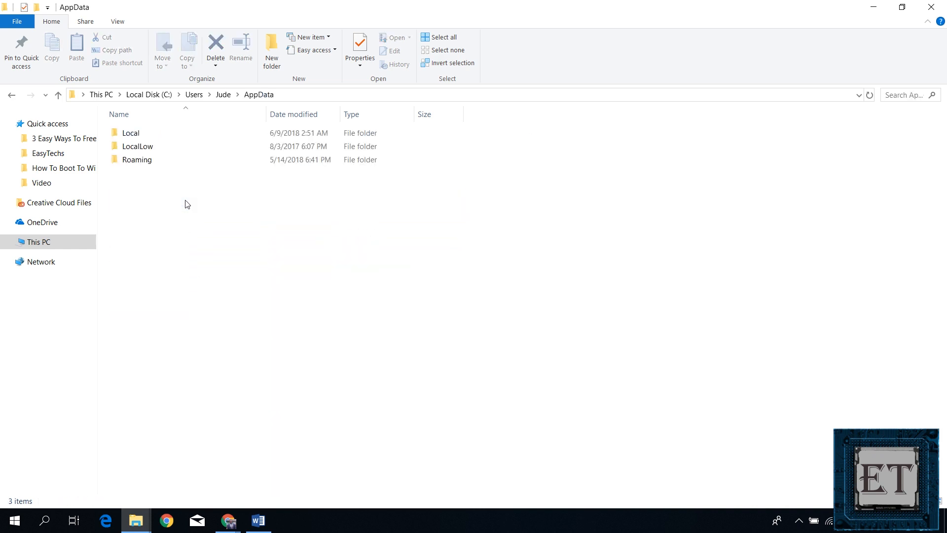
Step: Continue into Roaming, Adobe and Common to reach Media Cache Files
{"action": "left_click", "coordinate": [137, 159]}
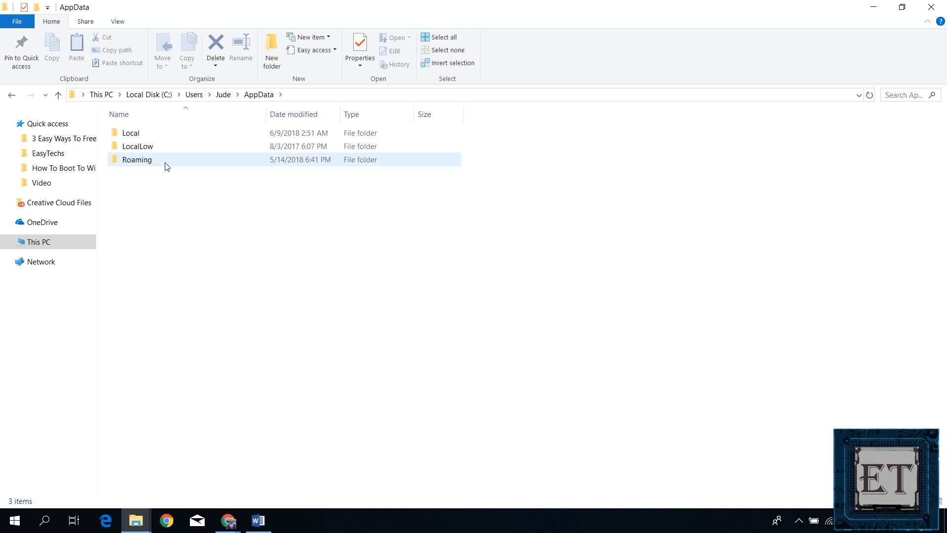
{"action": "double_click", "coordinate": [138, 159]}
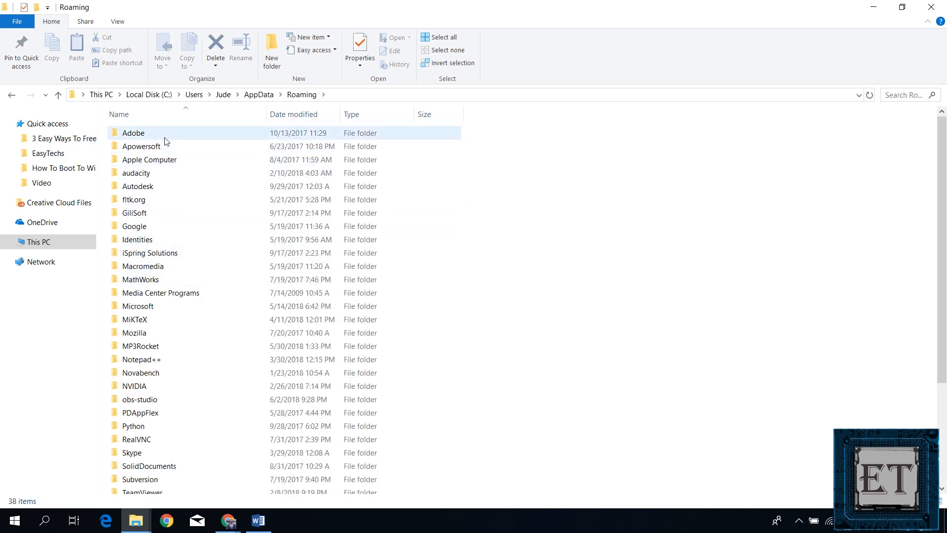
{"action": "double_click", "coordinate": [134, 133]}
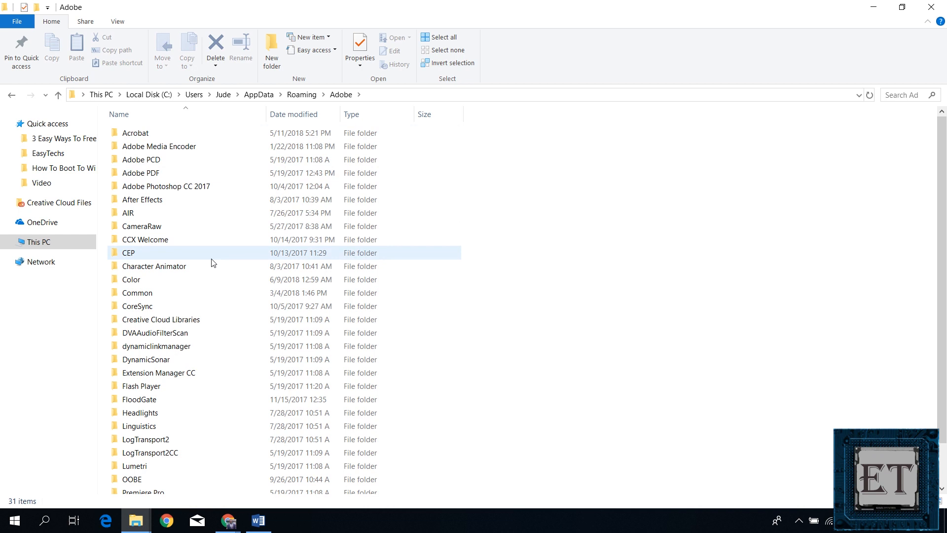
{"action": "mouse_move", "coordinate": [160, 296]}
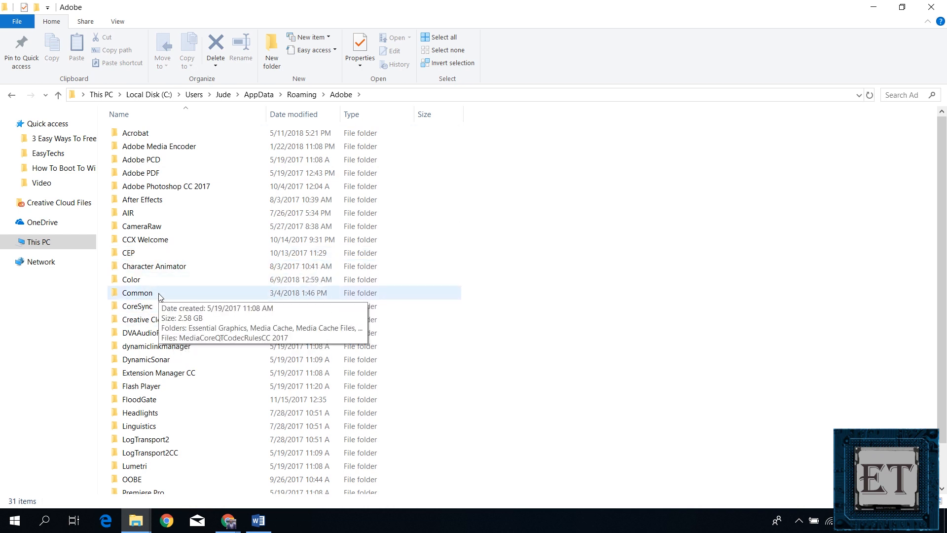
{"action": "double_click", "coordinate": [137, 293]}
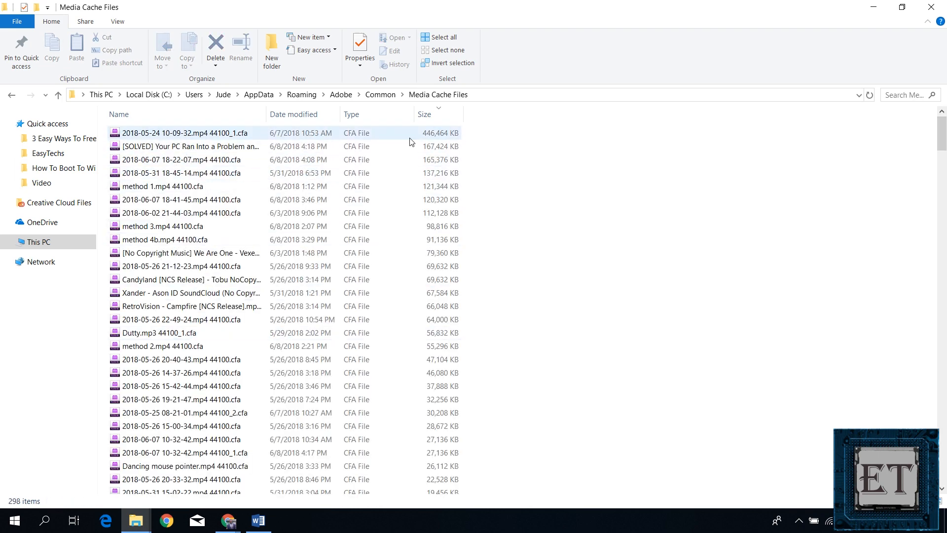
{"action": "left_click", "coordinate": [181, 173]}
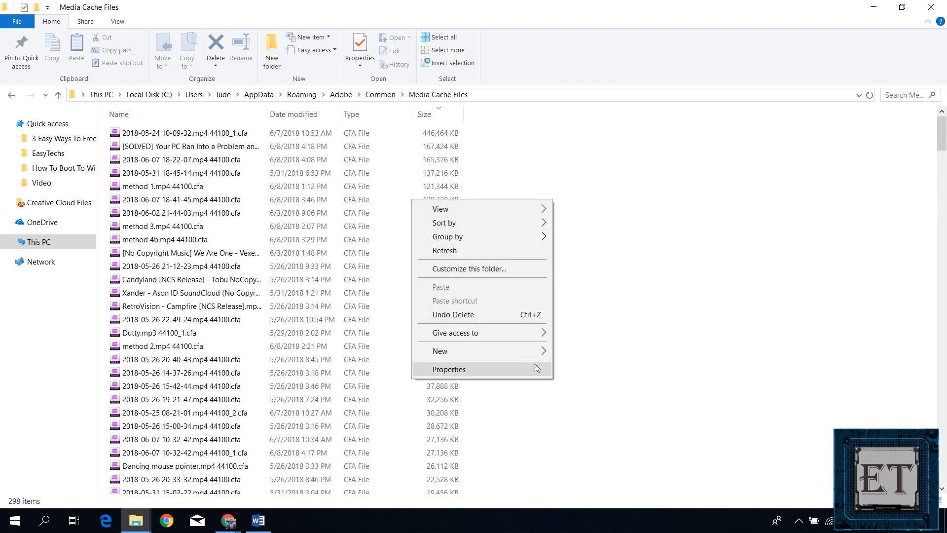
{"action": "left_click", "coordinate": [449, 369]}
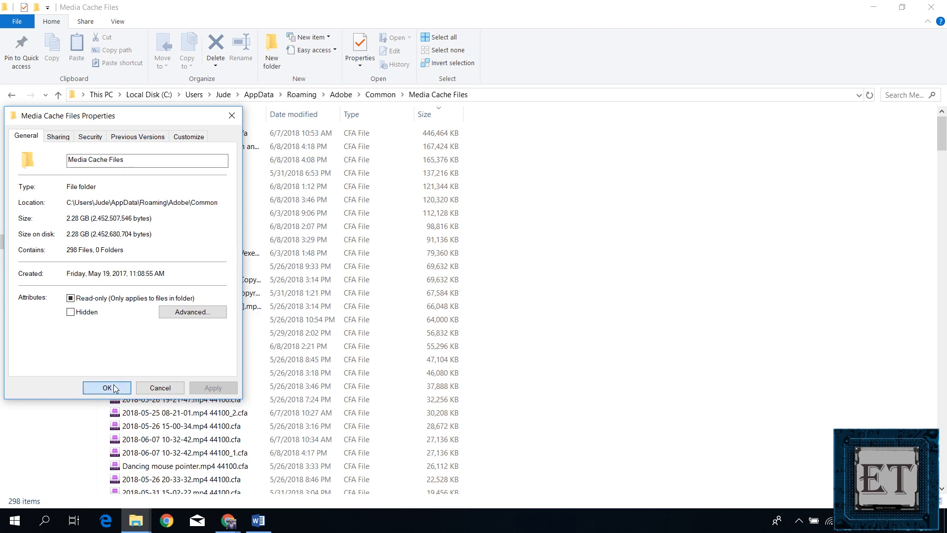
{"action": "left_click", "coordinate": [106, 388]}
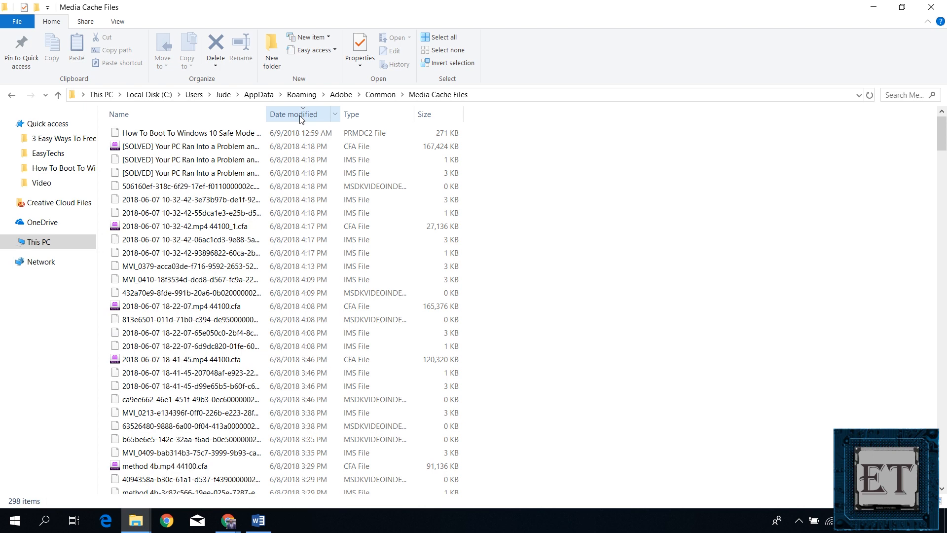
{"action": "left_click", "coordinate": [294, 114]}
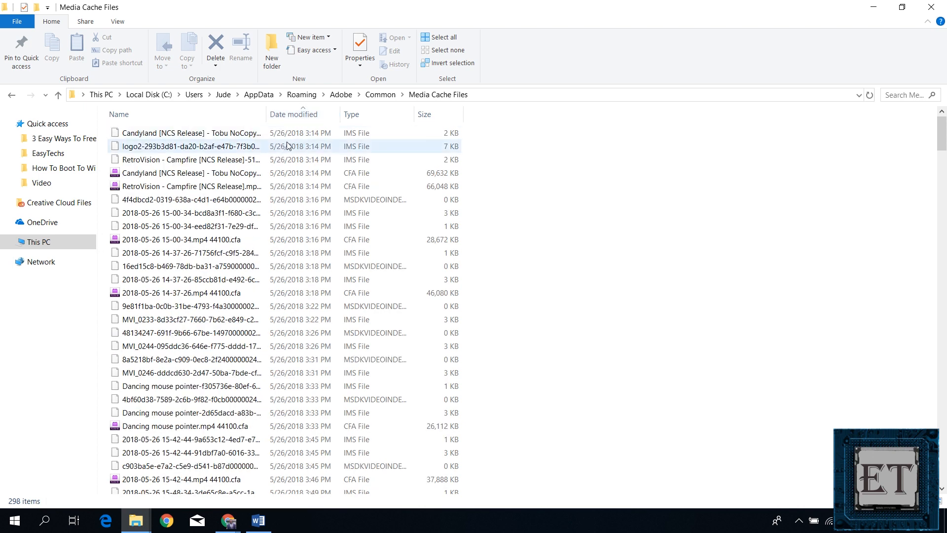
{"action": "left_click", "coordinate": [188, 133]}
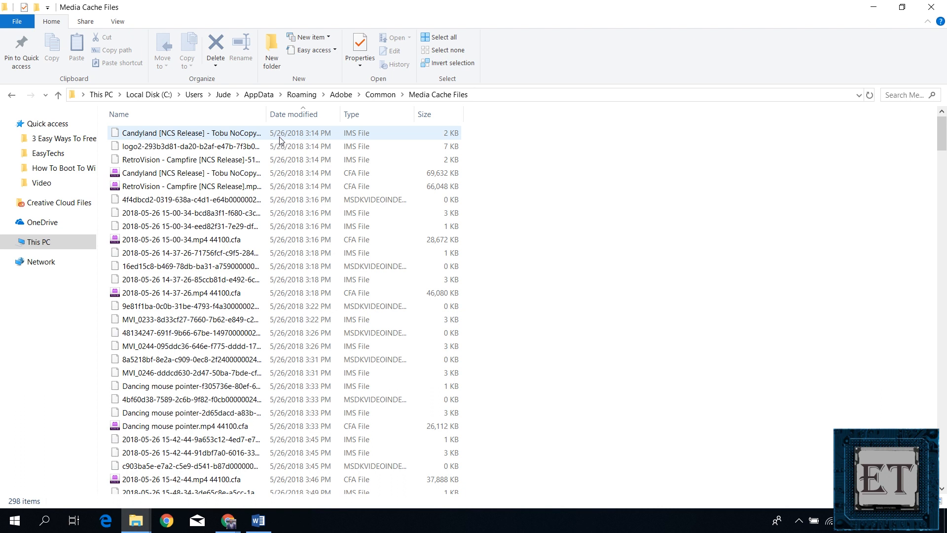
{"action": "left_click", "coordinate": [425, 114]}
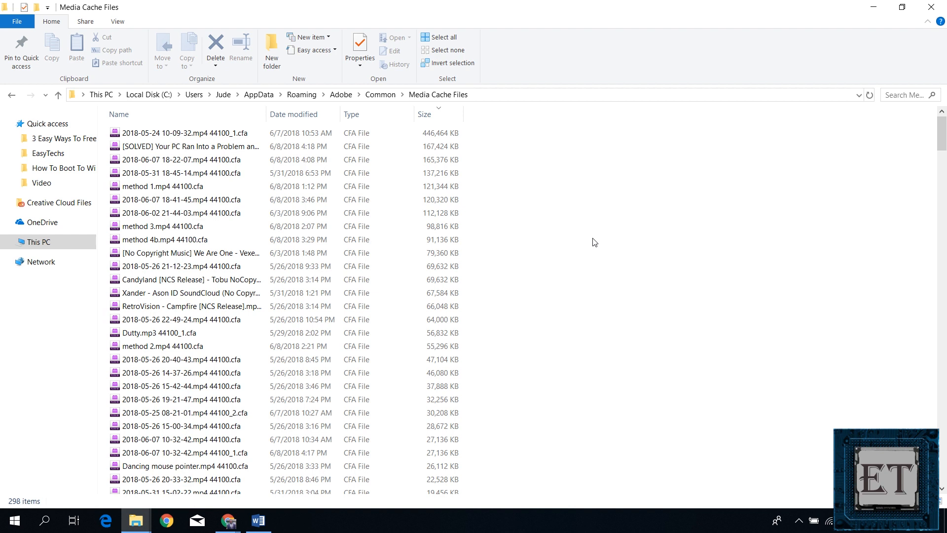
{"action": "mouse_move", "coordinate": [587, 256]}
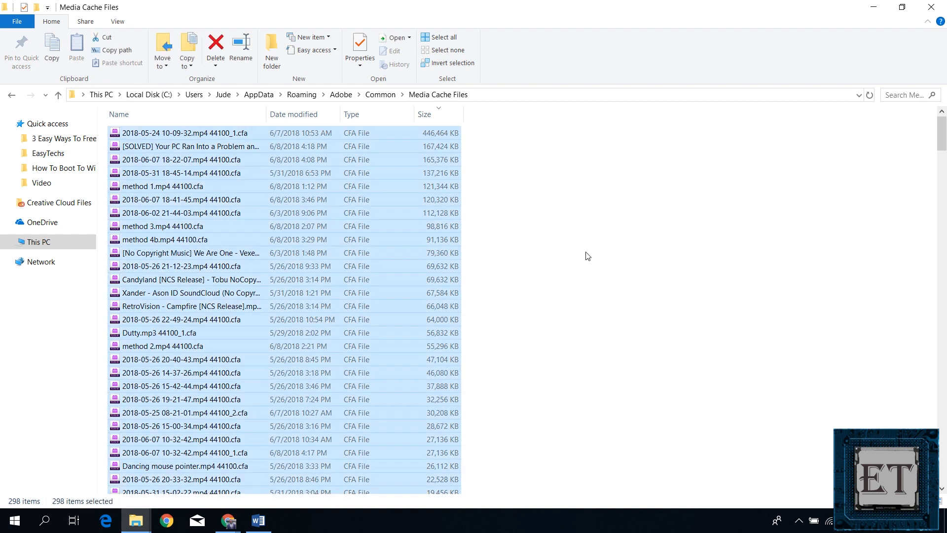
Step: Delete the 298 selected cache files, confirming the move to the Recycle Bin
{"action": "left_click", "coordinate": [215, 46]}
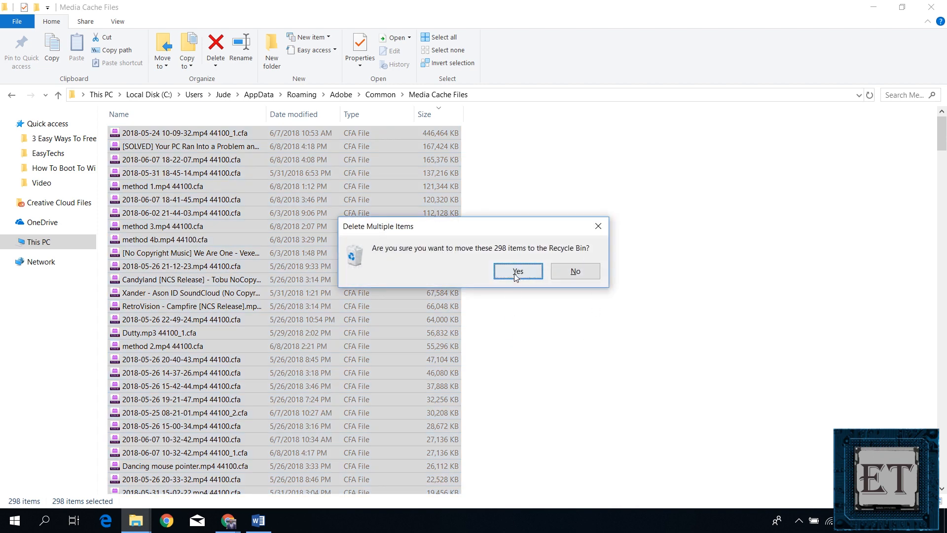
{"action": "left_click", "coordinate": [517, 271]}
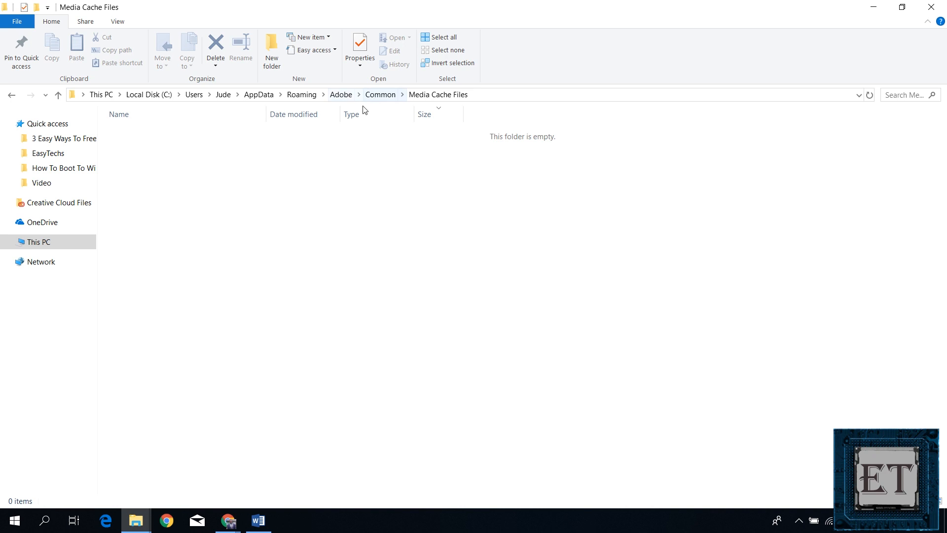
{"action": "mouse_move", "coordinate": [338, 129]}
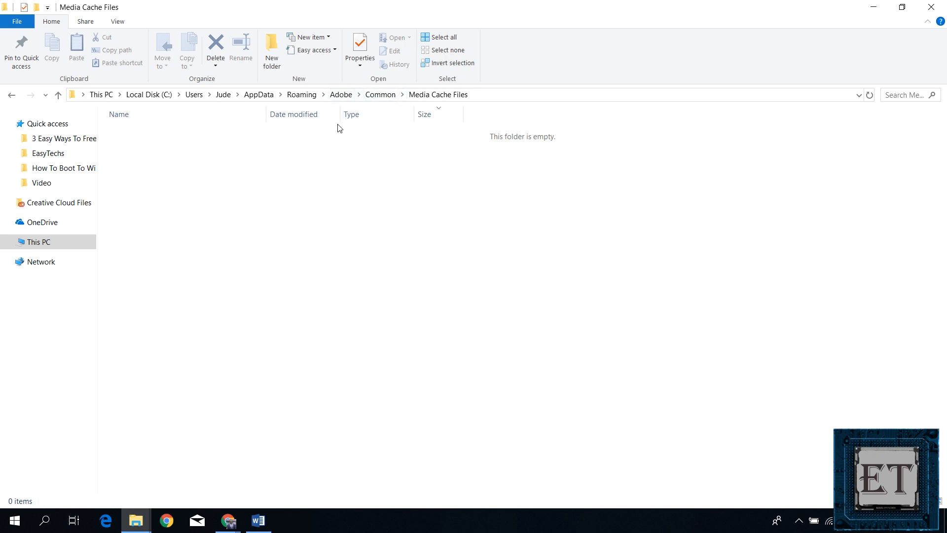